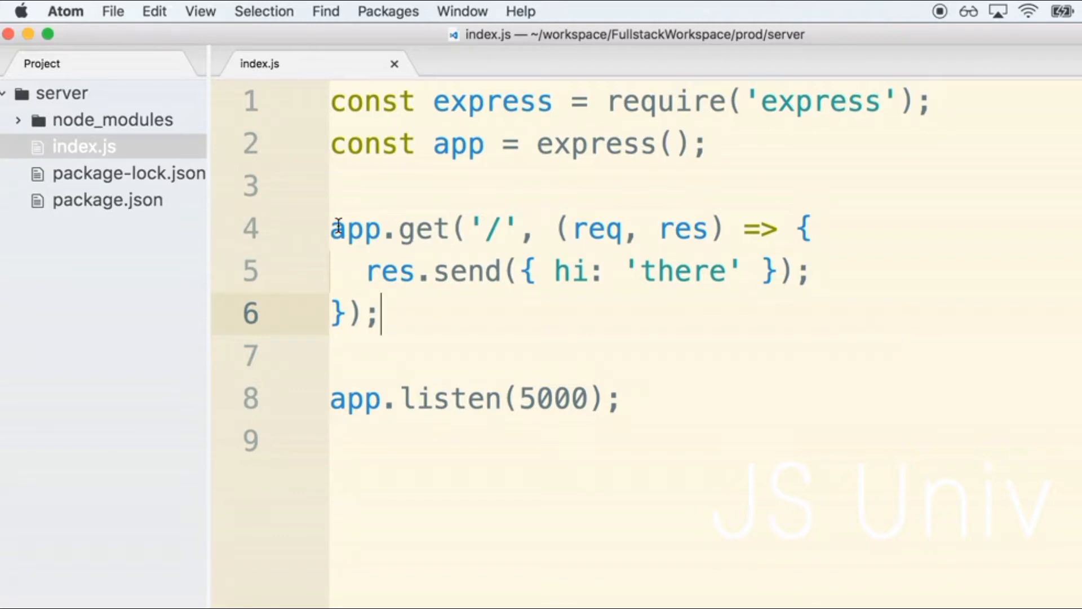
Click several times at the same spot in the diagram area.
{"action": "left_click", "coordinate": [621, 399]}
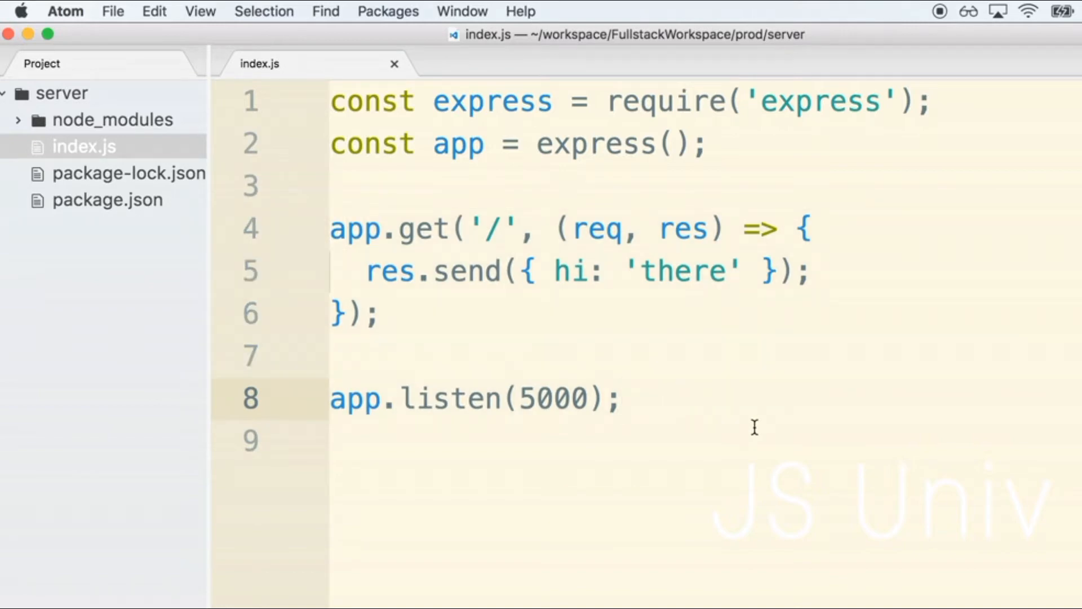
{"action": "left_click", "coordinate": [618, 397]}
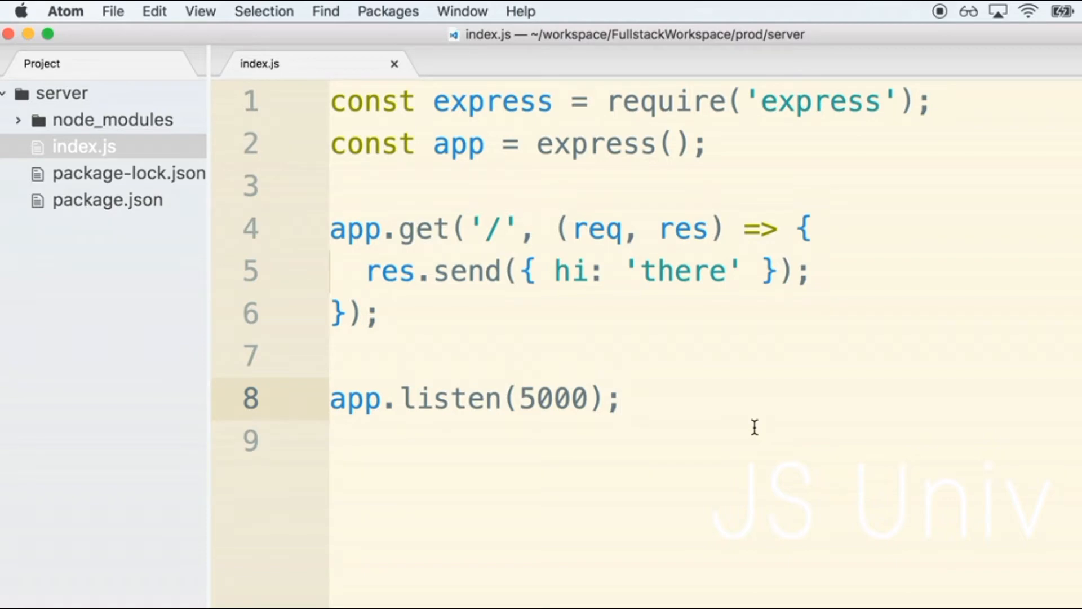
{"action": "left_click", "coordinate": [621, 399]}
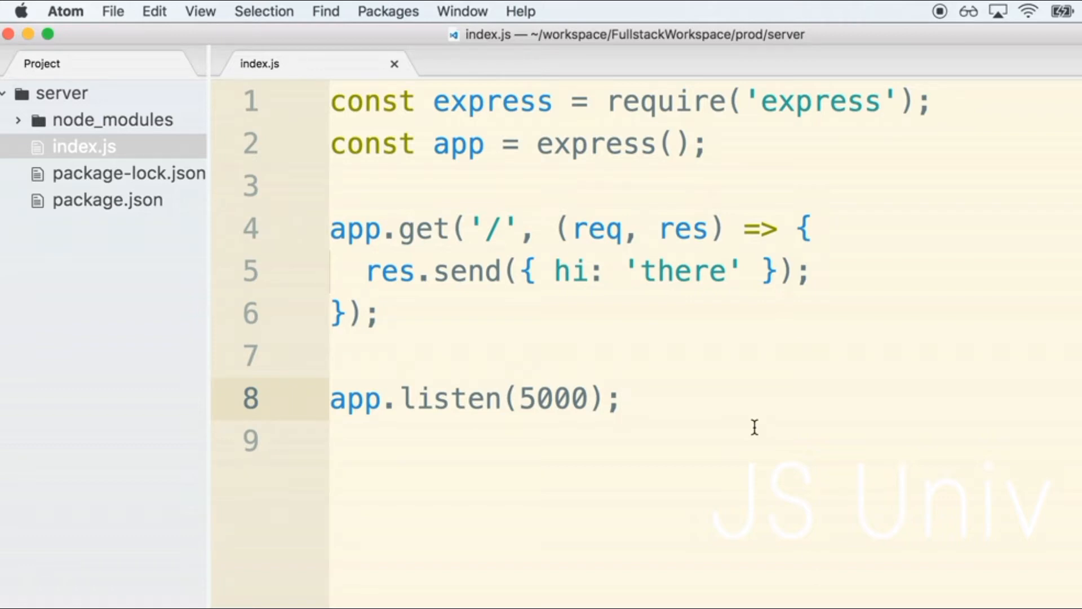
{"action": "left_click", "coordinate": [617, 398]}
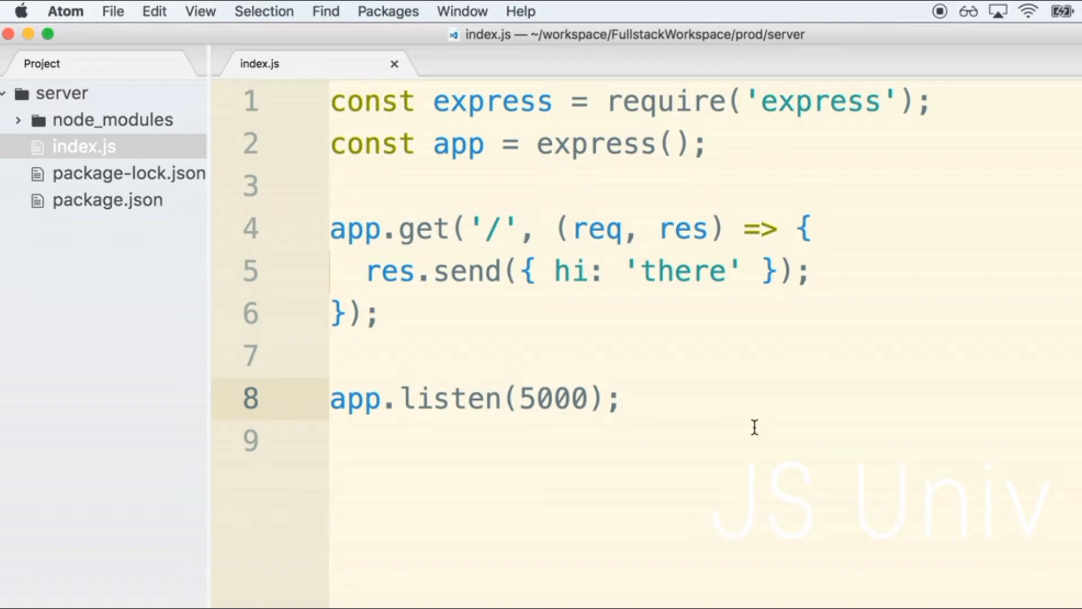
{"action": "left_click", "coordinate": [620, 398]}
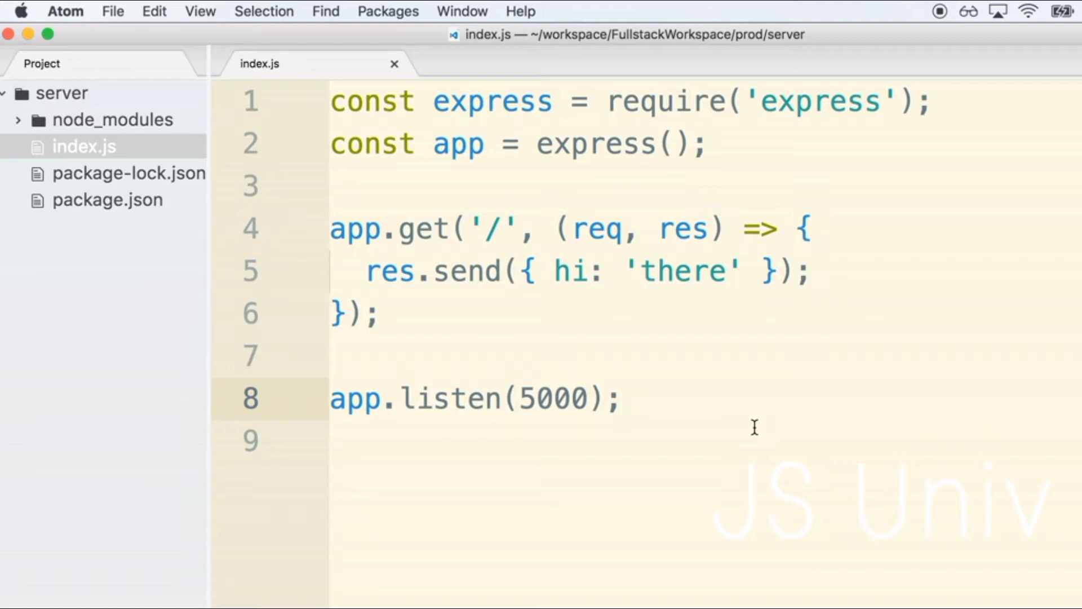
{"action": "left_click", "coordinate": [619, 397]}
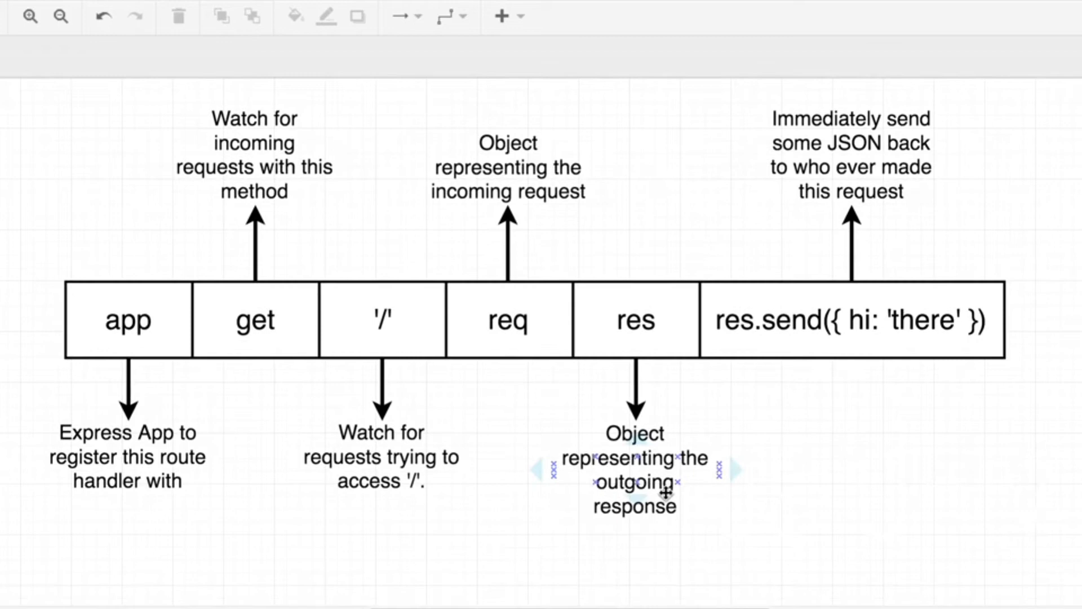
Select the app box in the diagram.
{"action": "left_click", "coordinate": [127, 320]}
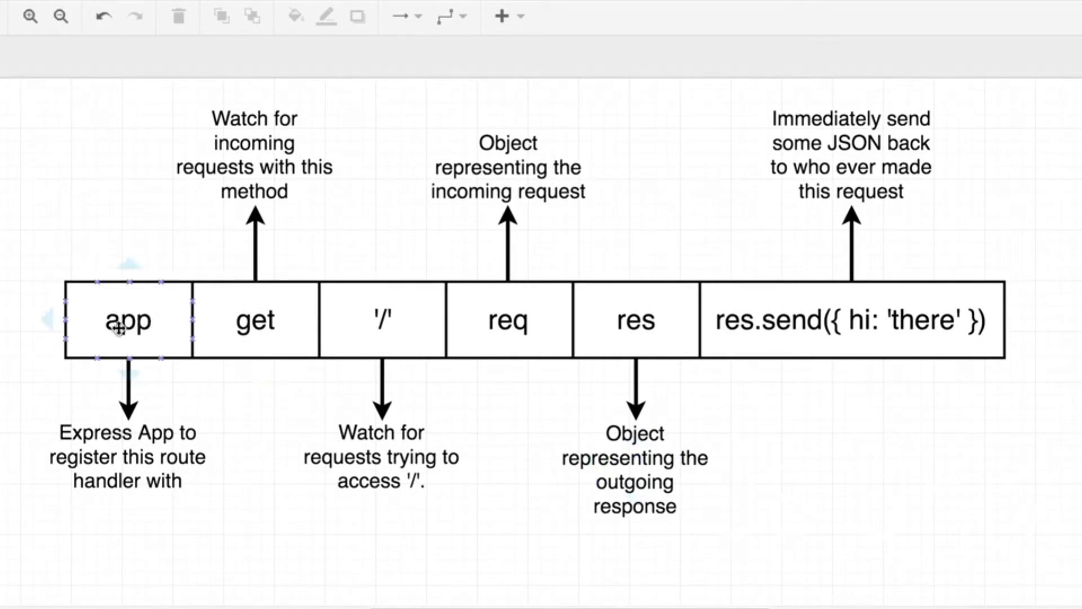
{"action": "left_click", "coordinate": [128, 319]}
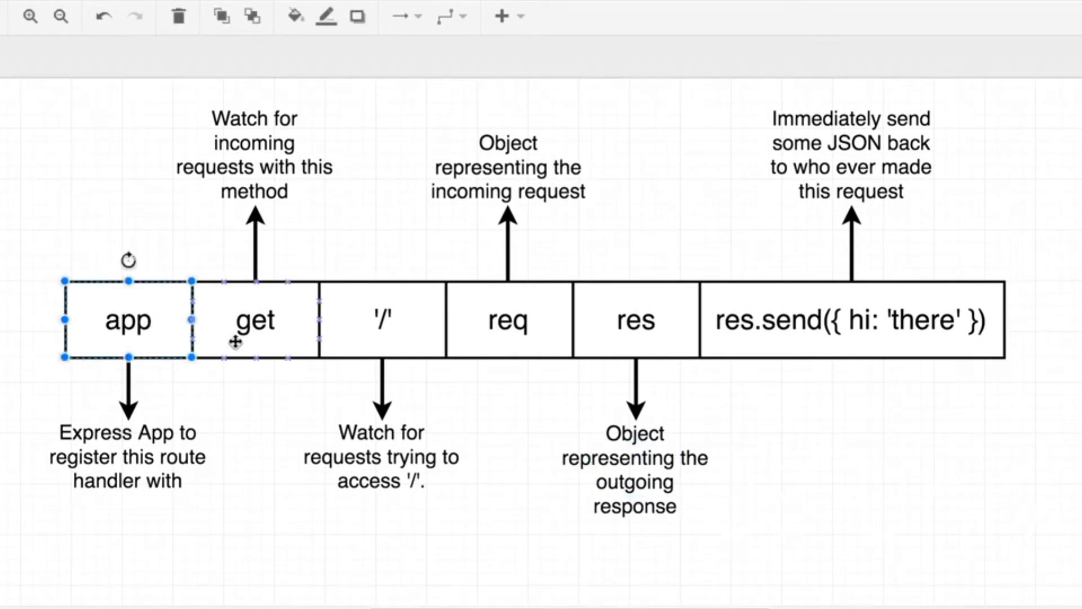
{"action": "left_click", "coordinate": [507, 319]}
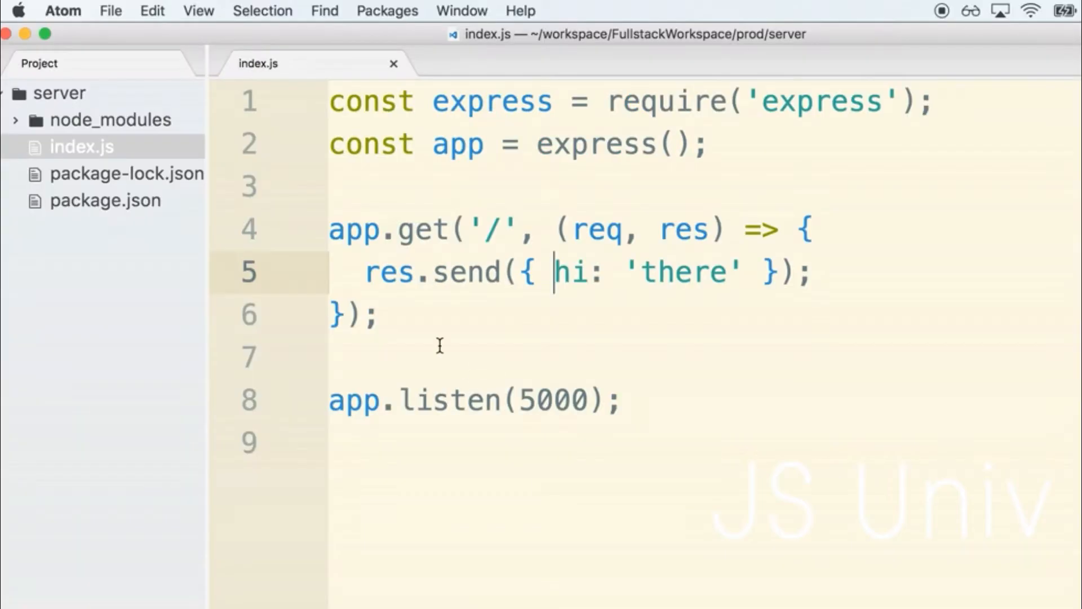
{"action": "left_click", "coordinate": [463, 229]}
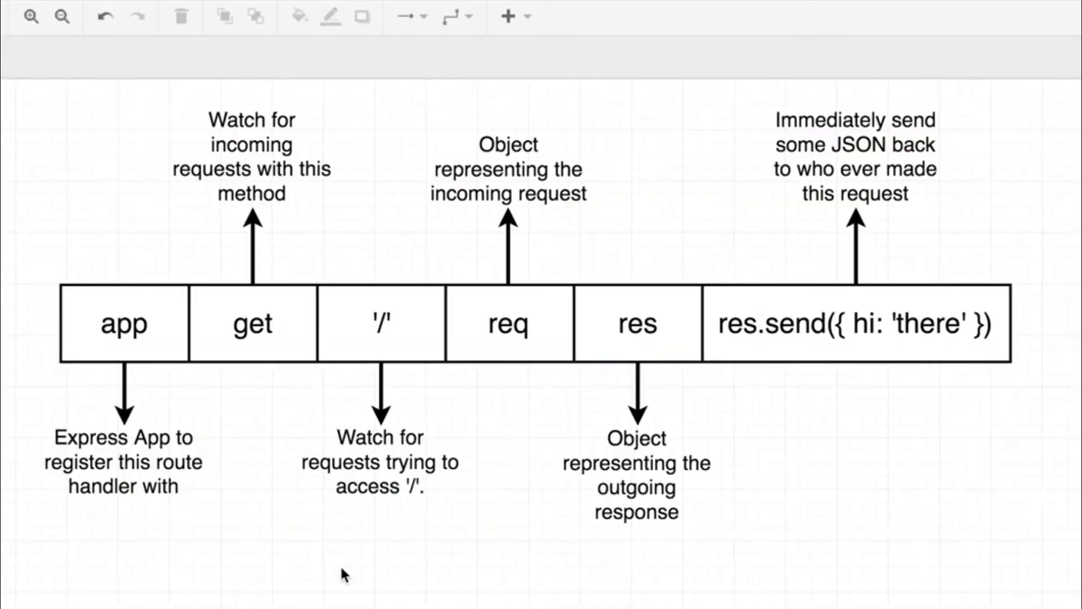
{"action": "left_click", "coordinate": [123, 323]}
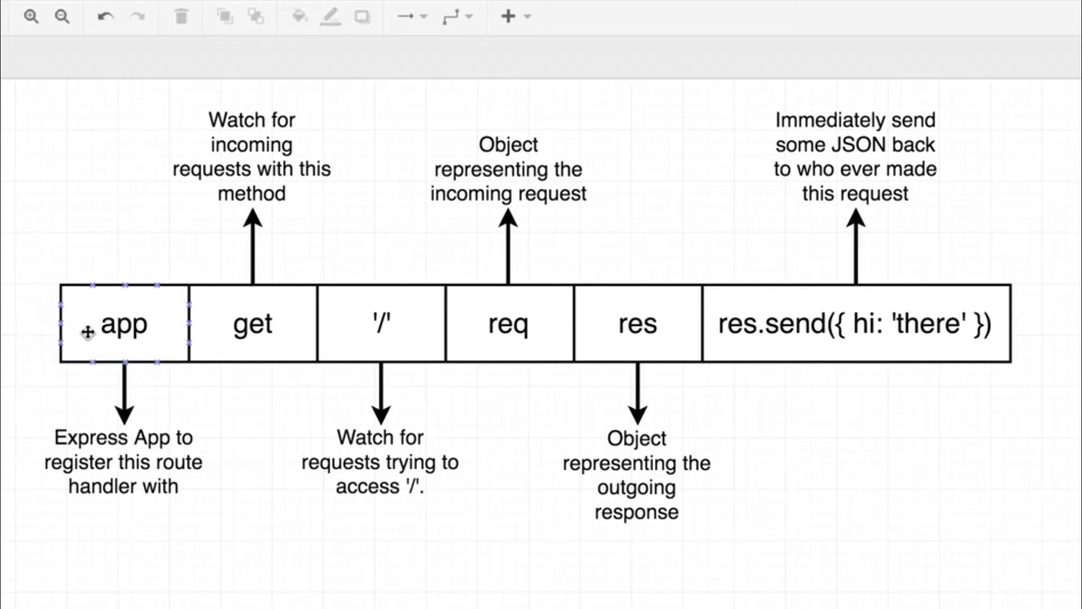
Select the get box, deselect it, then select it again.
{"action": "left_click", "coordinate": [253, 324]}
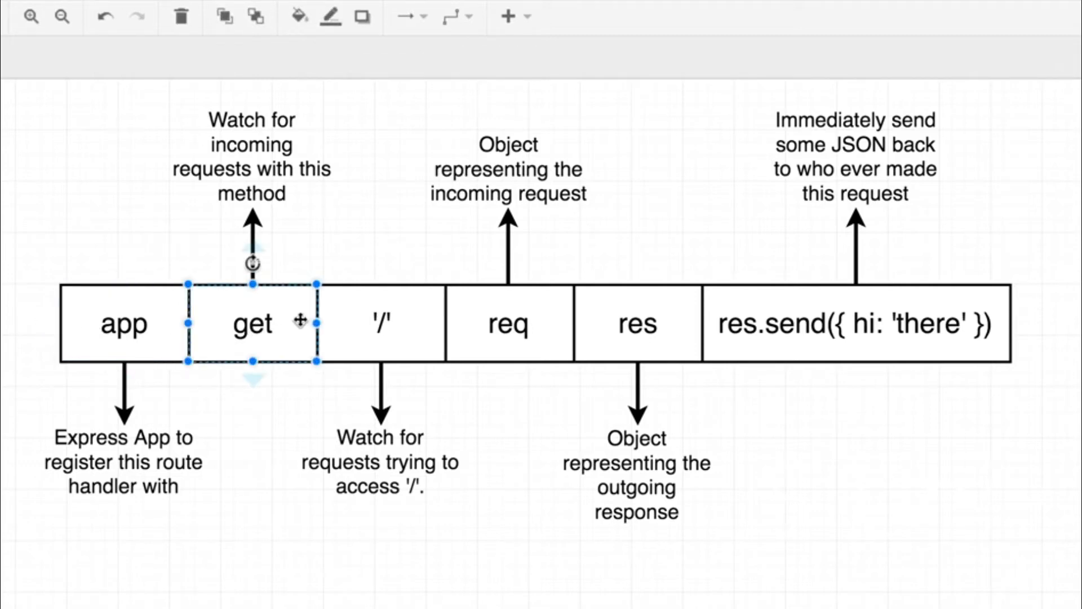
{"action": "mouse_move", "coordinate": [298, 516]}
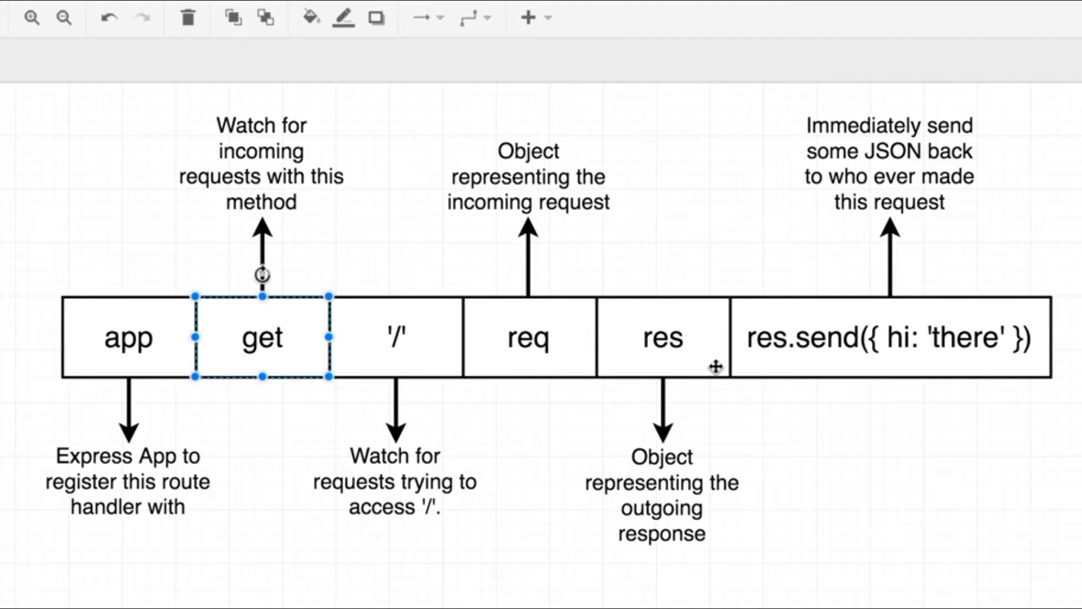
{"action": "left_click", "coordinate": [869, 510]}
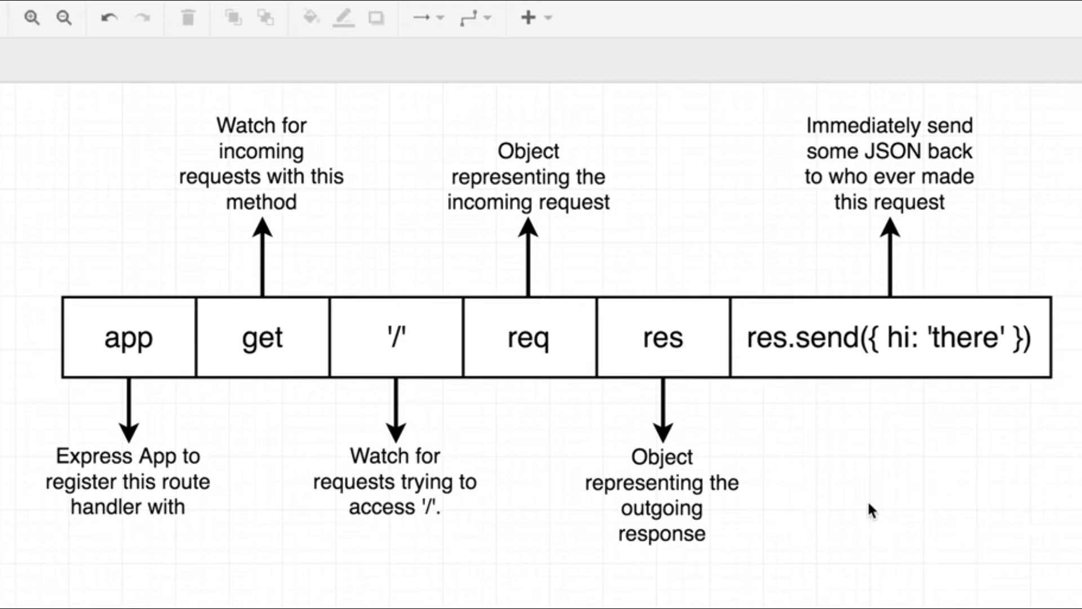
{"action": "mouse_move", "coordinate": [1005, 501]}
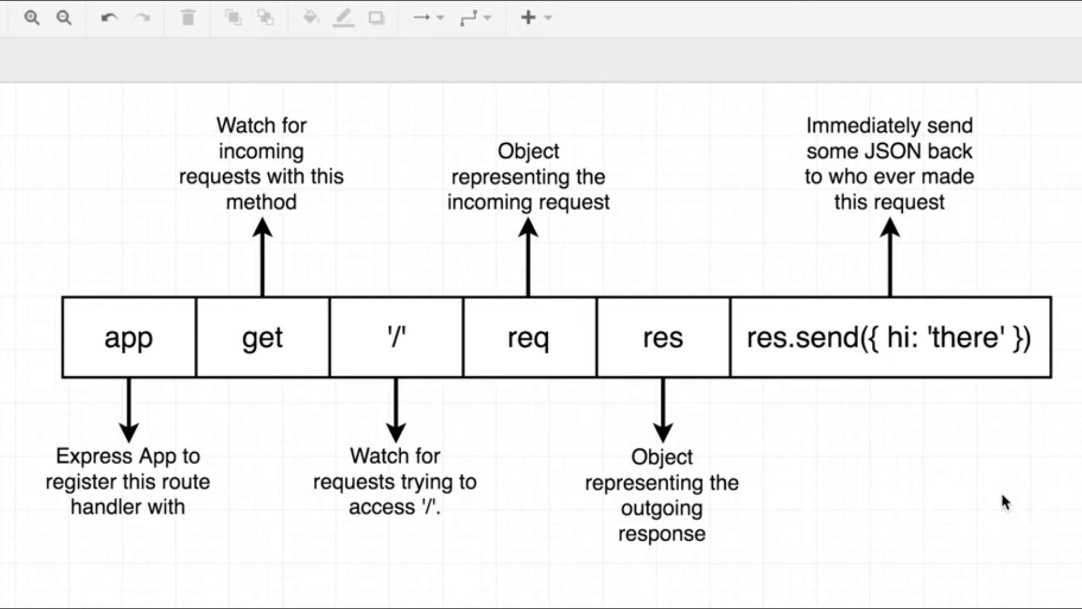
{"action": "left_click", "coordinate": [261, 338]}
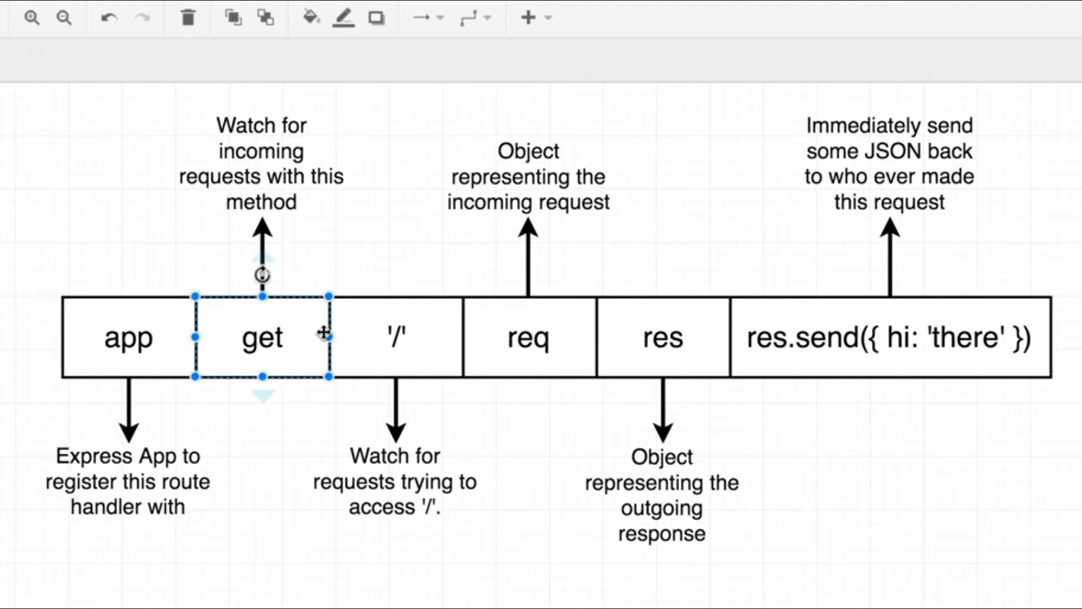
{"action": "mouse_move", "coordinate": [301, 374]}
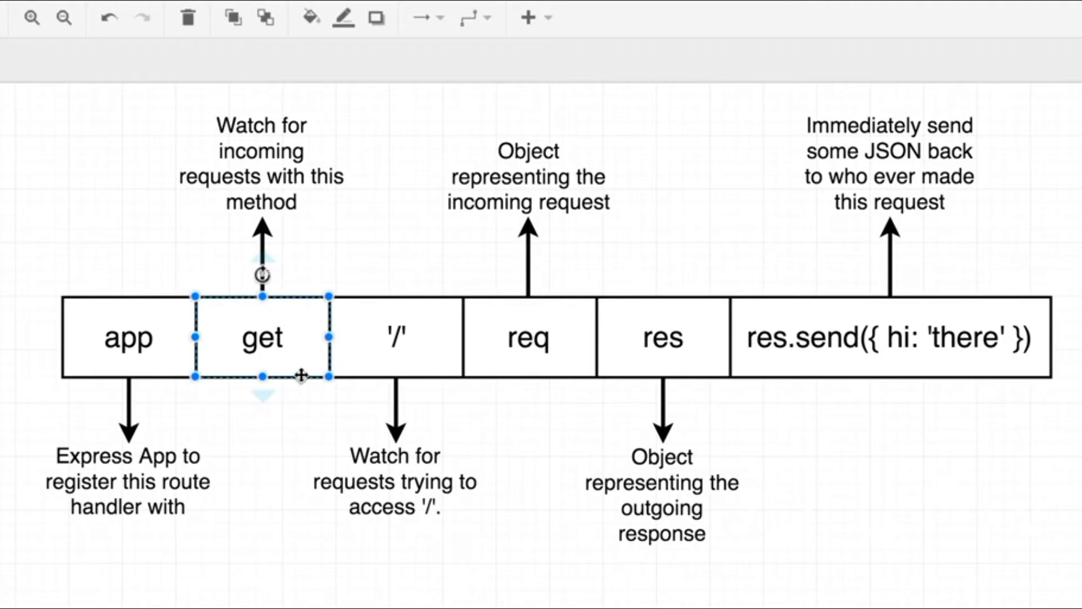
{"action": "left_click", "coordinate": [983, 501]}
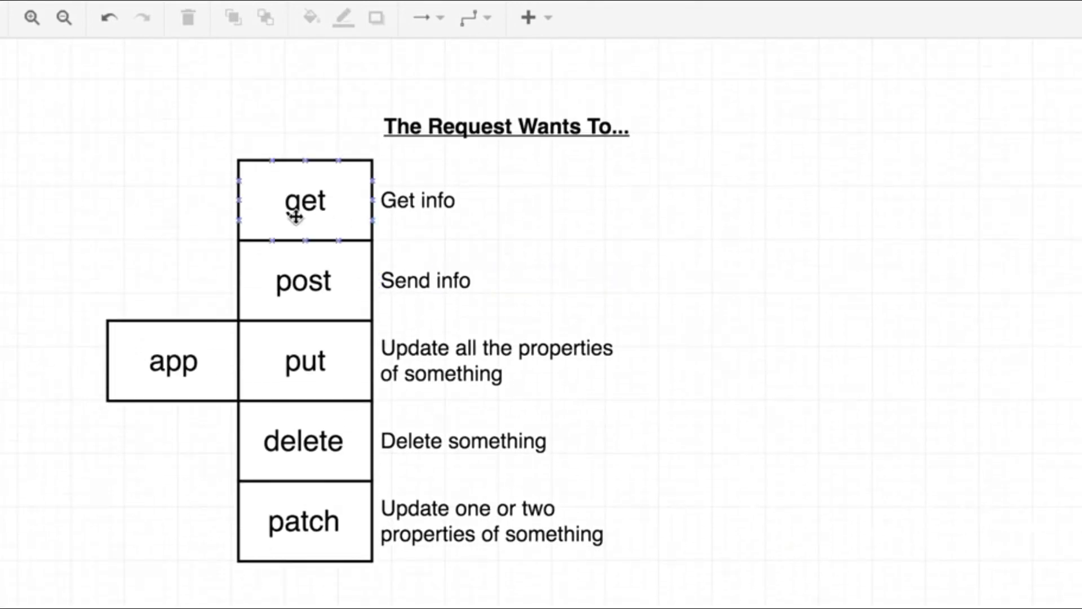
Highlight the Get info label and the app box beside put.
{"action": "left_click", "coordinate": [304, 200]}
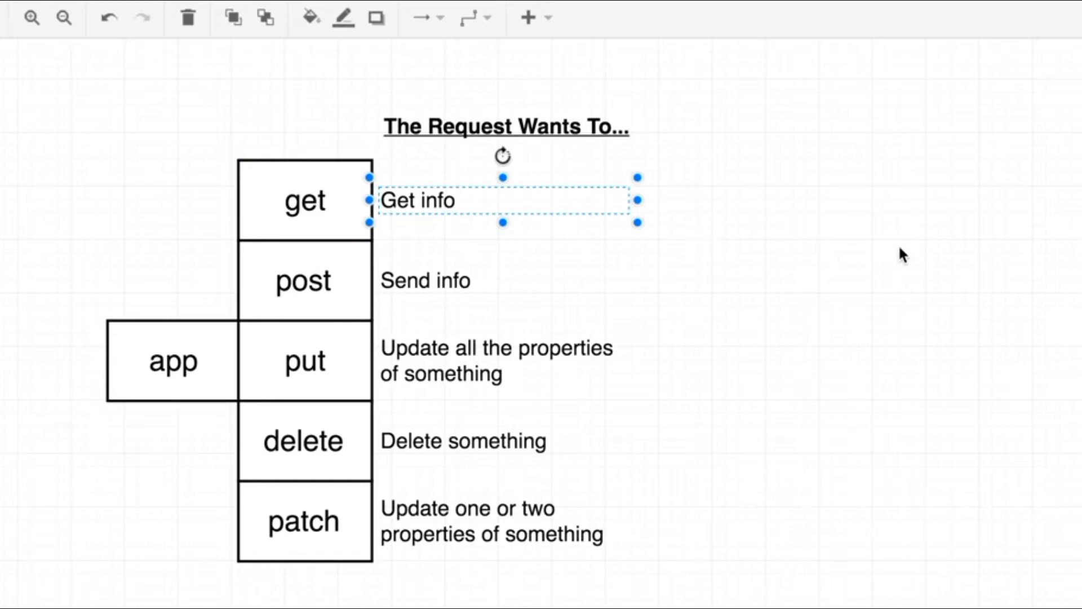
{"action": "mouse_move", "coordinate": [946, 232]}
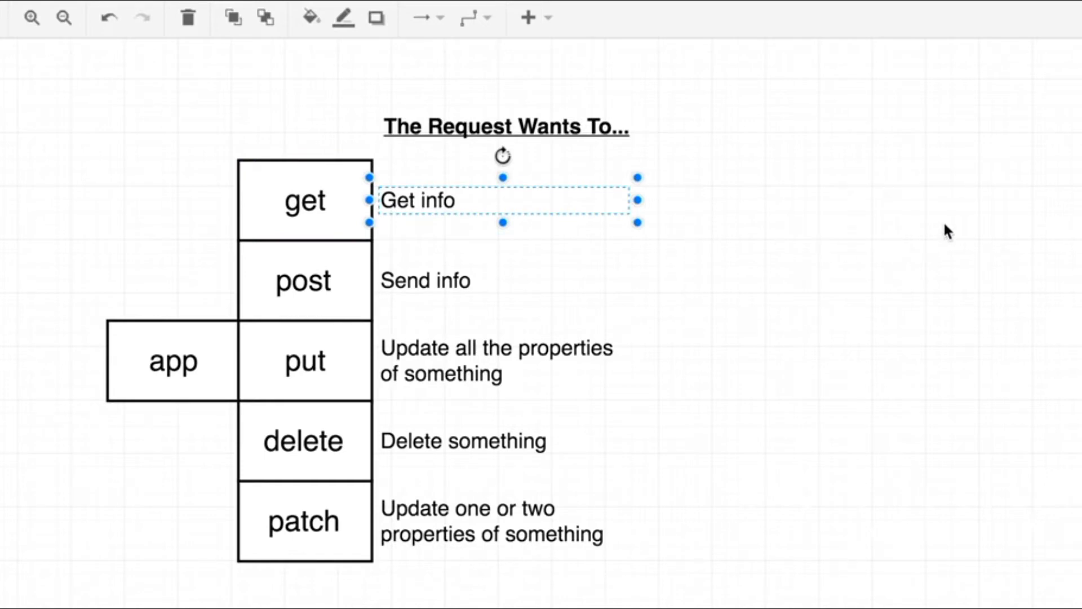
{"action": "left_click", "coordinate": [725, 280]}
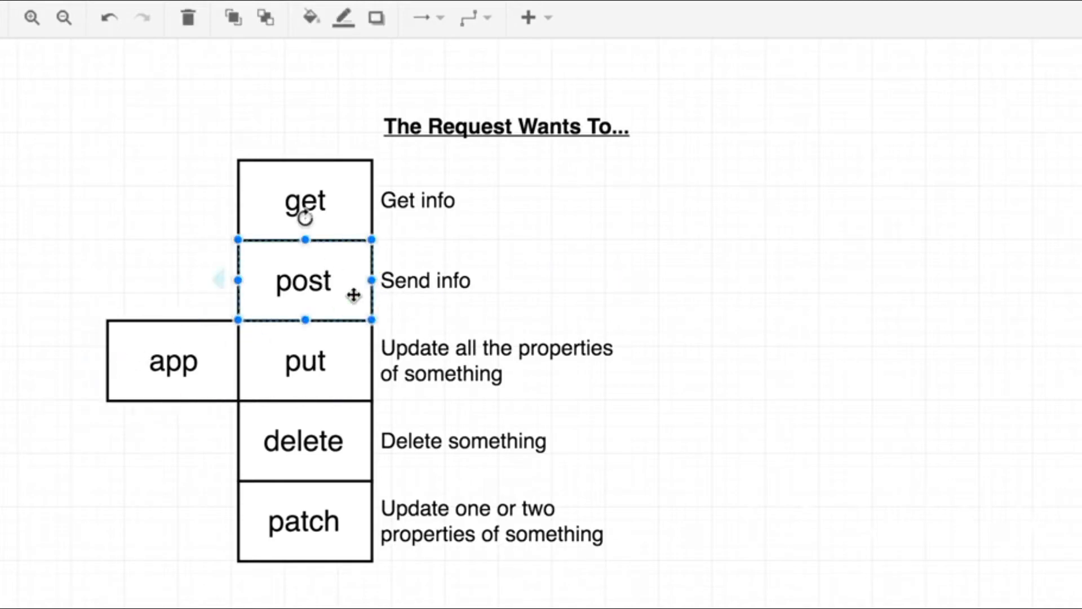
{"action": "left_click", "coordinate": [172, 361]}
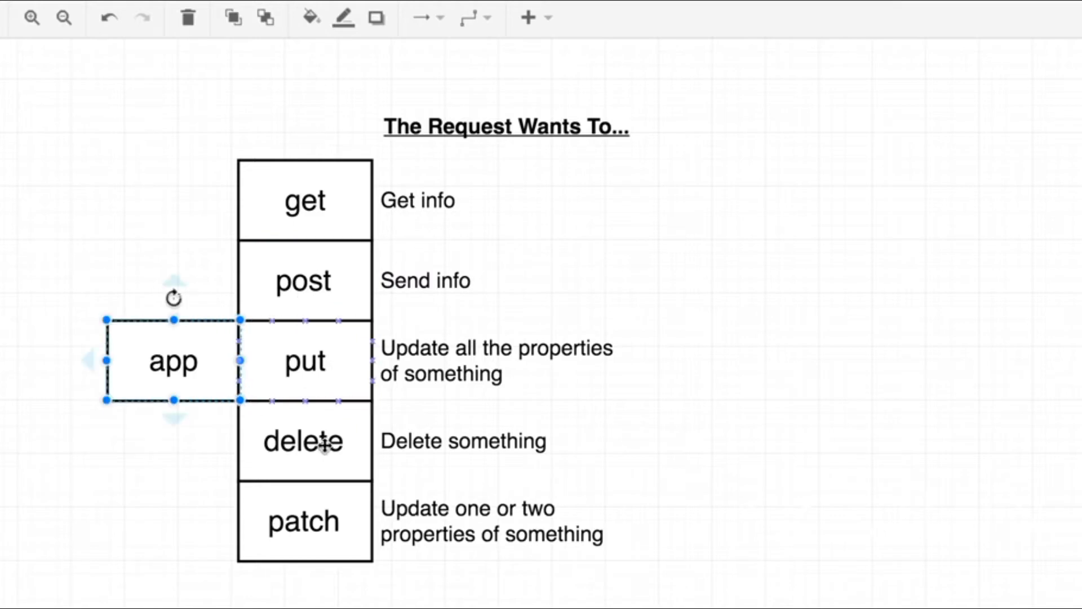
{"action": "mouse_move", "coordinate": [343, 291]}
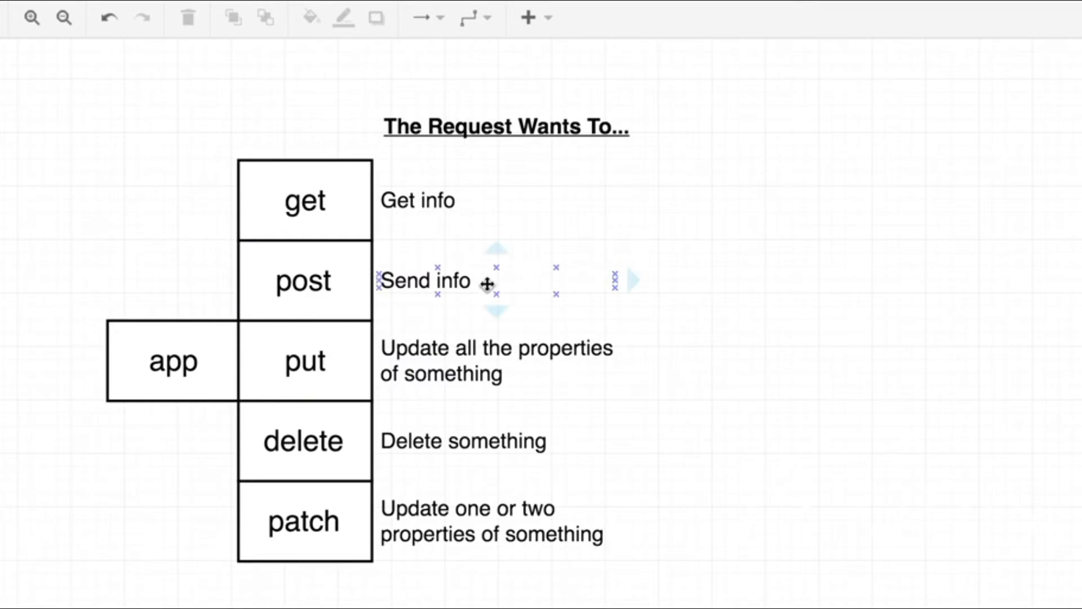
{"action": "left_click", "coordinate": [426, 281]}
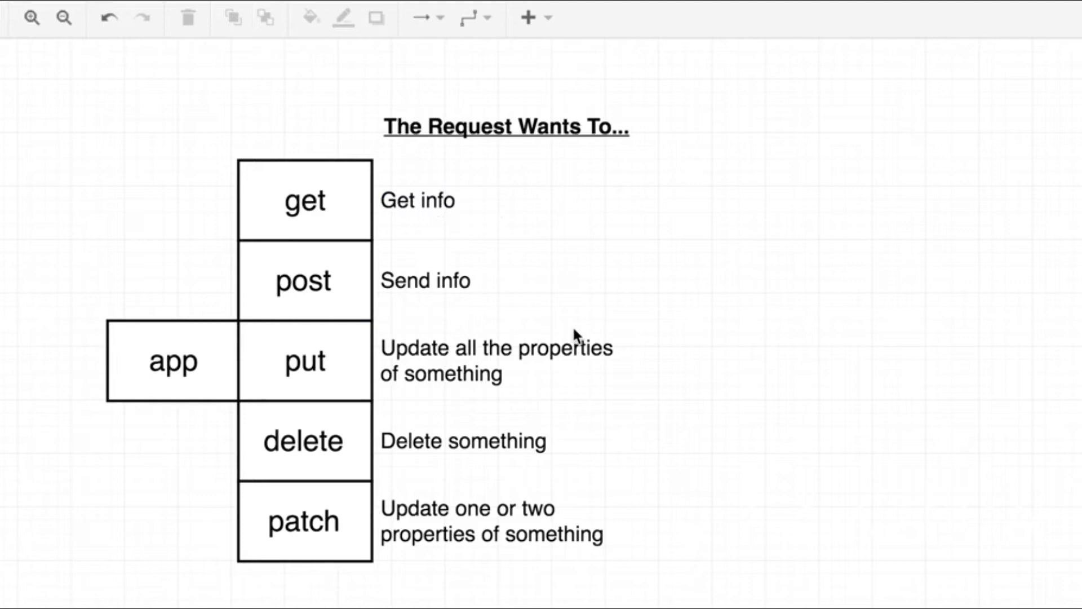
{"action": "mouse_move", "coordinate": [723, 405]}
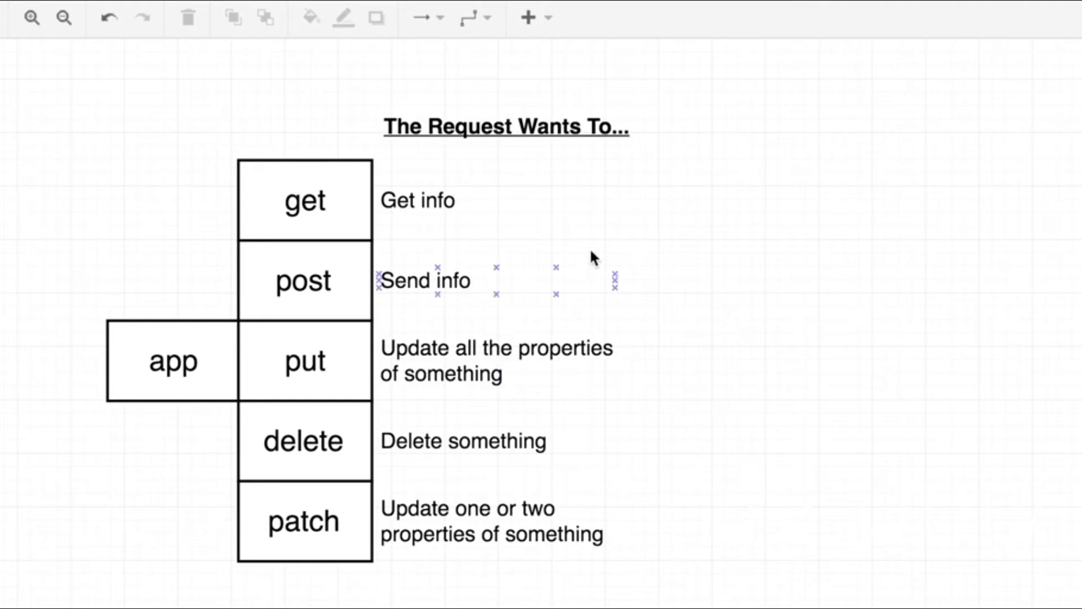
Highlight the Get info, Send info and put descriptions, then the patch box.
{"action": "left_click", "coordinate": [304, 200]}
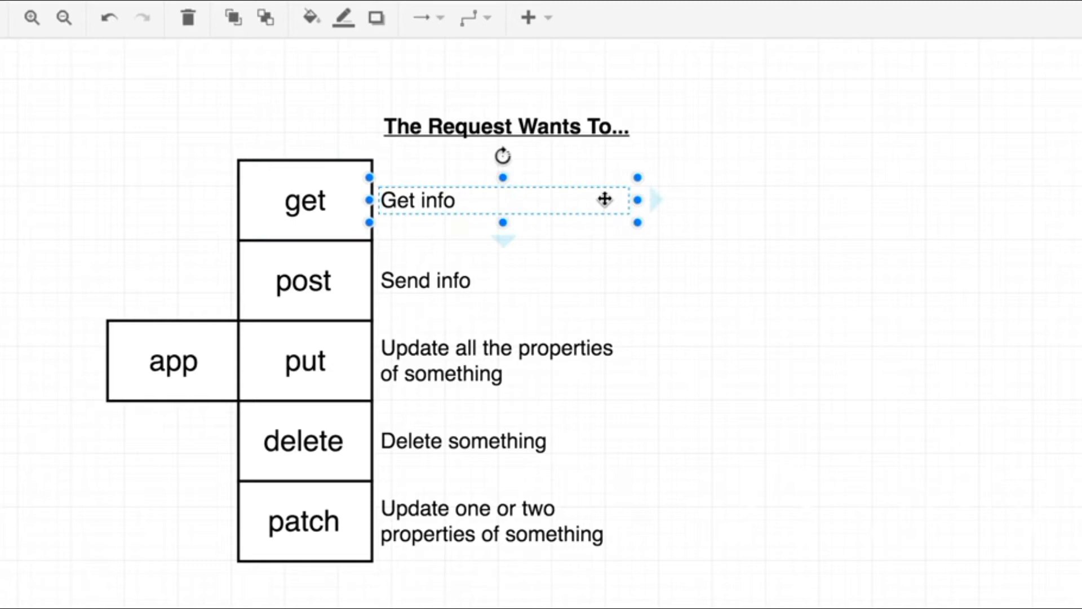
{"action": "left_click", "coordinate": [427, 280]}
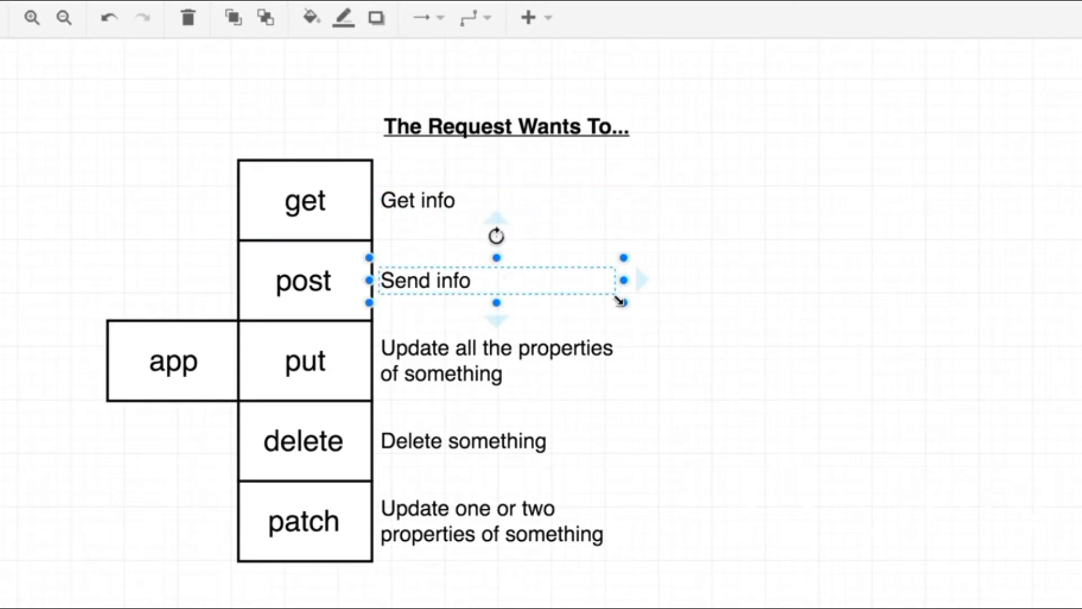
{"action": "mouse_move", "coordinate": [579, 354]}
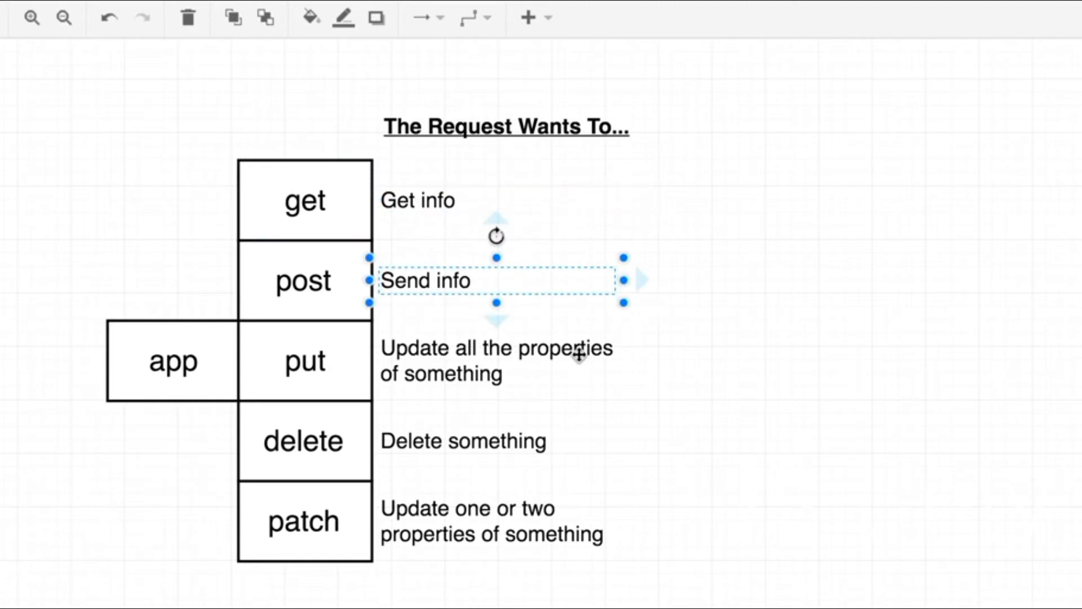
{"action": "left_click", "coordinate": [495, 360]}
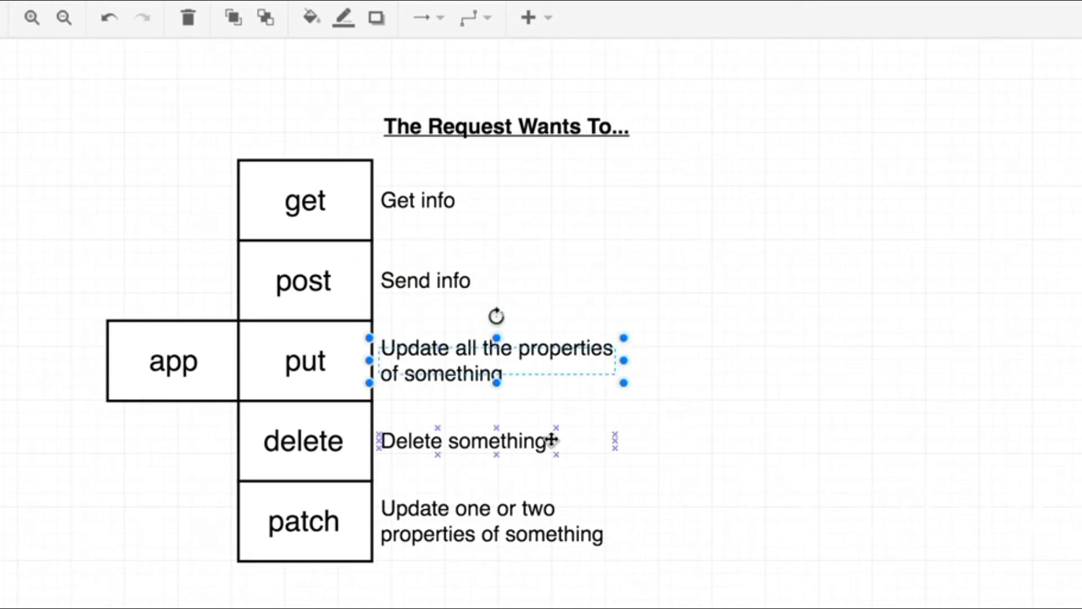
{"action": "left_click", "coordinate": [304, 521]}
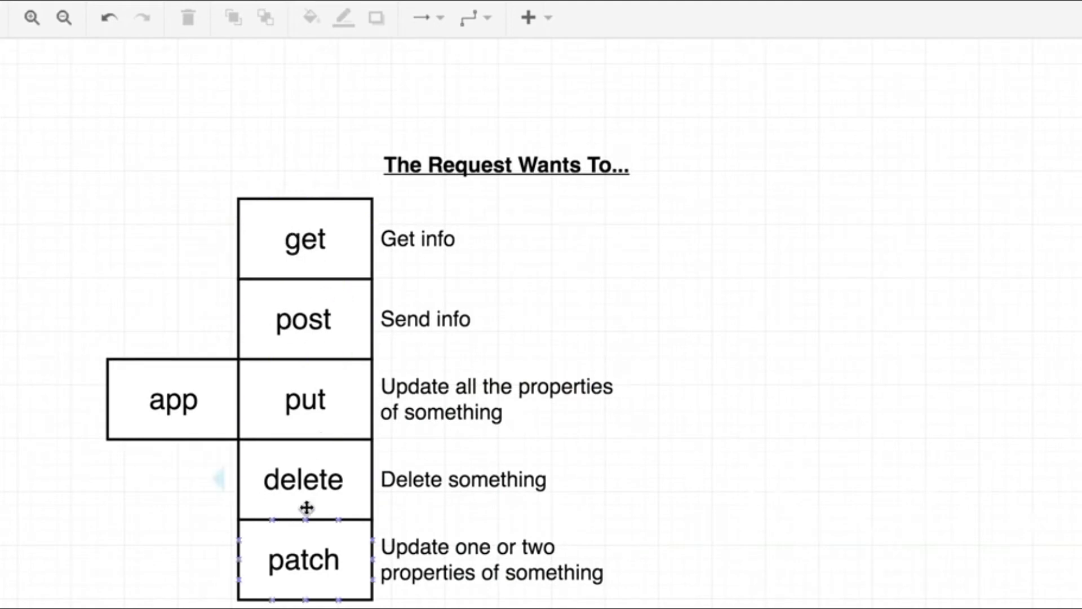
{"action": "left_click", "coordinate": [851, 386]}
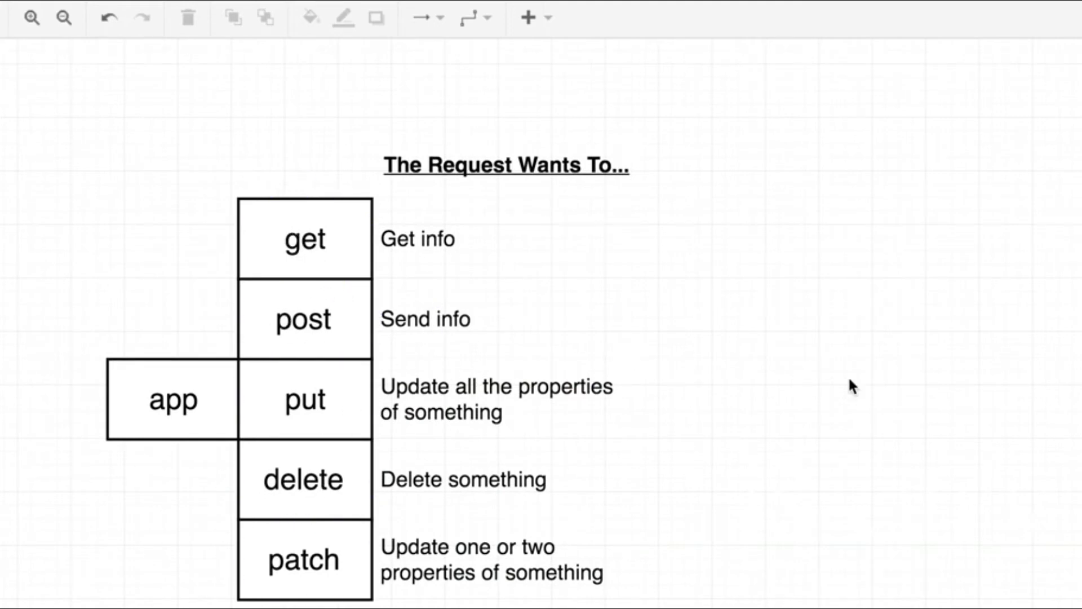
Bring up the route handler breakdown diagram and highlight its '/' box.
{"action": "left_click", "coordinate": [304, 318]}
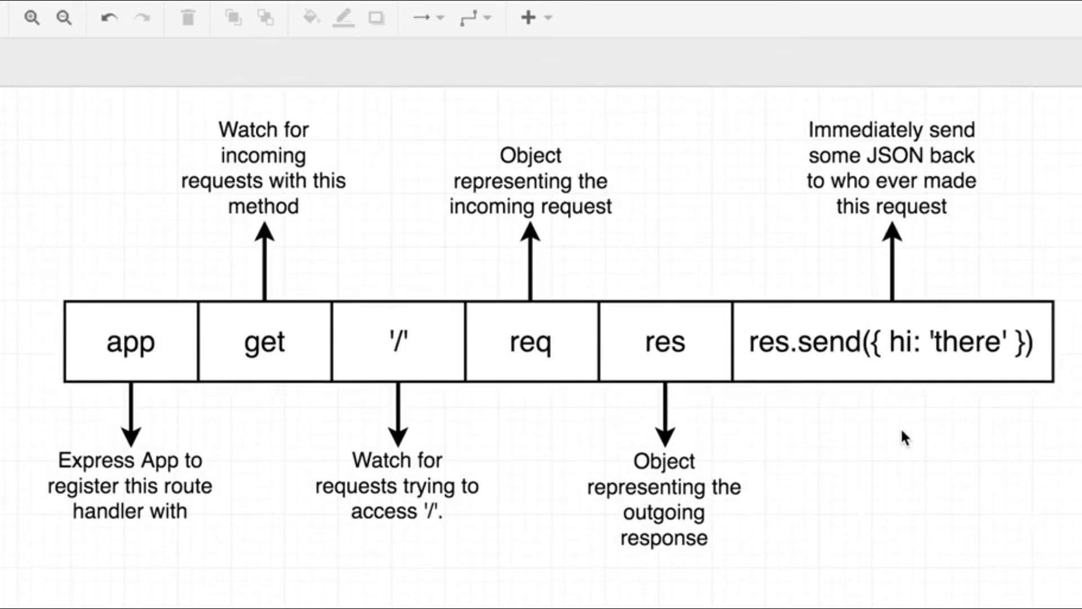
{"action": "left_click", "coordinate": [397, 341]}
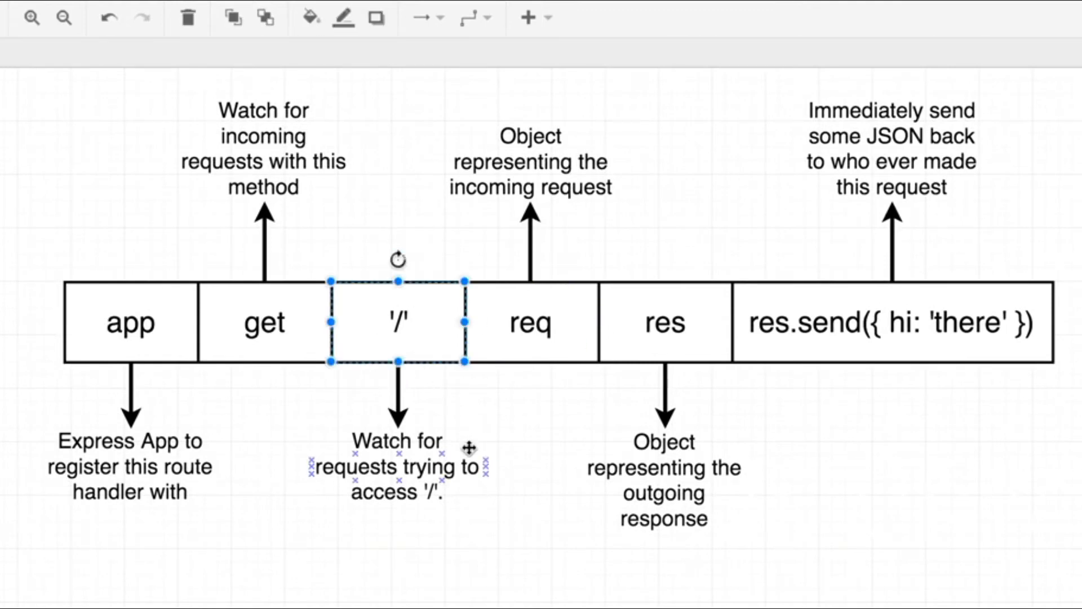
{"action": "left_click", "coordinate": [520, 553]}
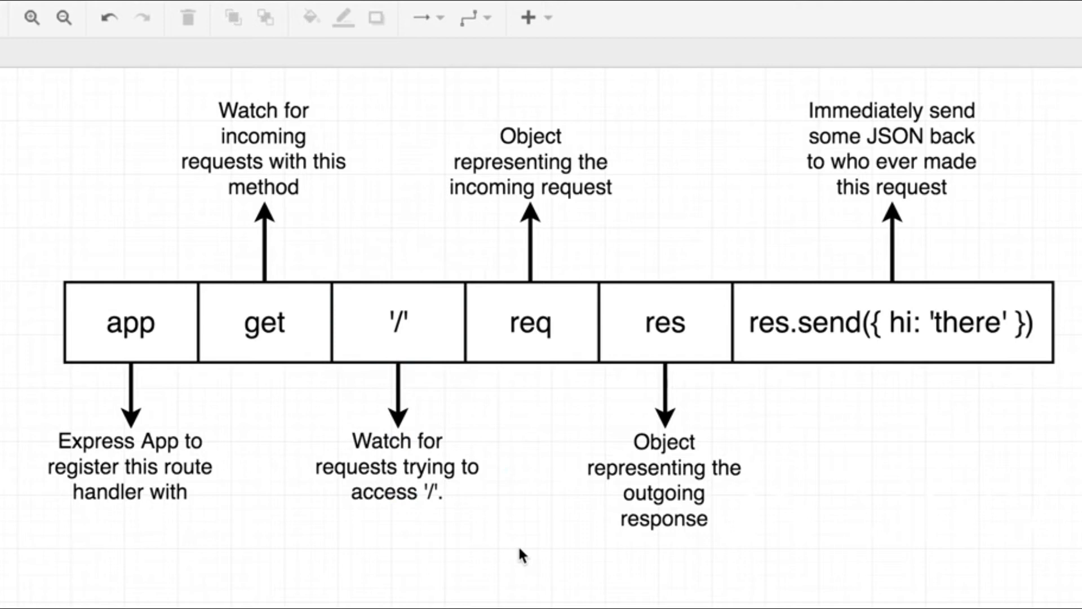
{"action": "mouse_move", "coordinate": [460, 532]}
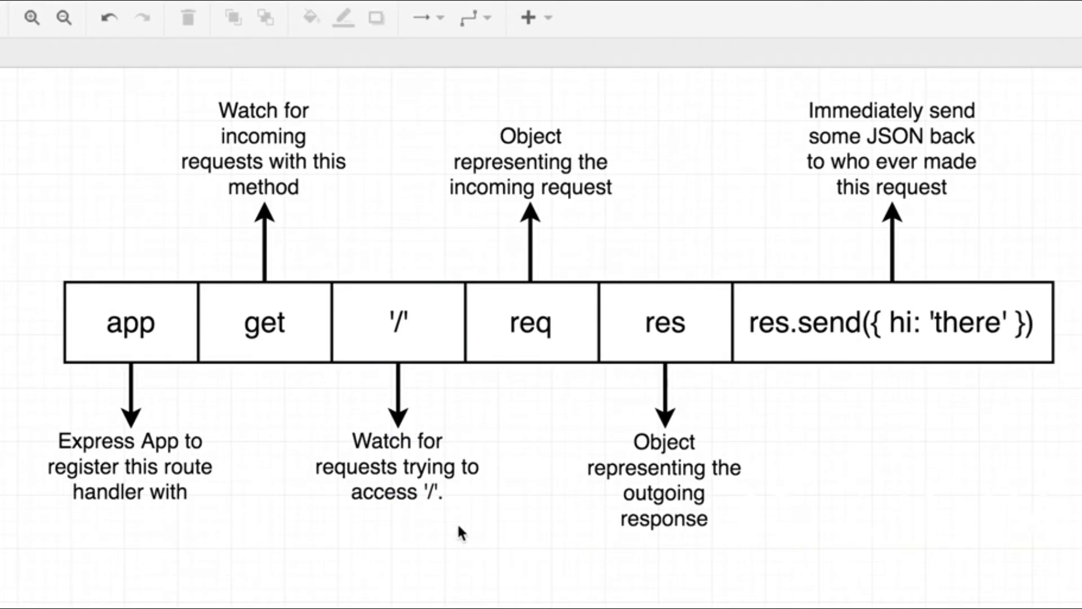
In the localhost tab, change the address to localhost:5000/ with a trailing slash.
{"action": "left_click", "coordinate": [396, 466]}
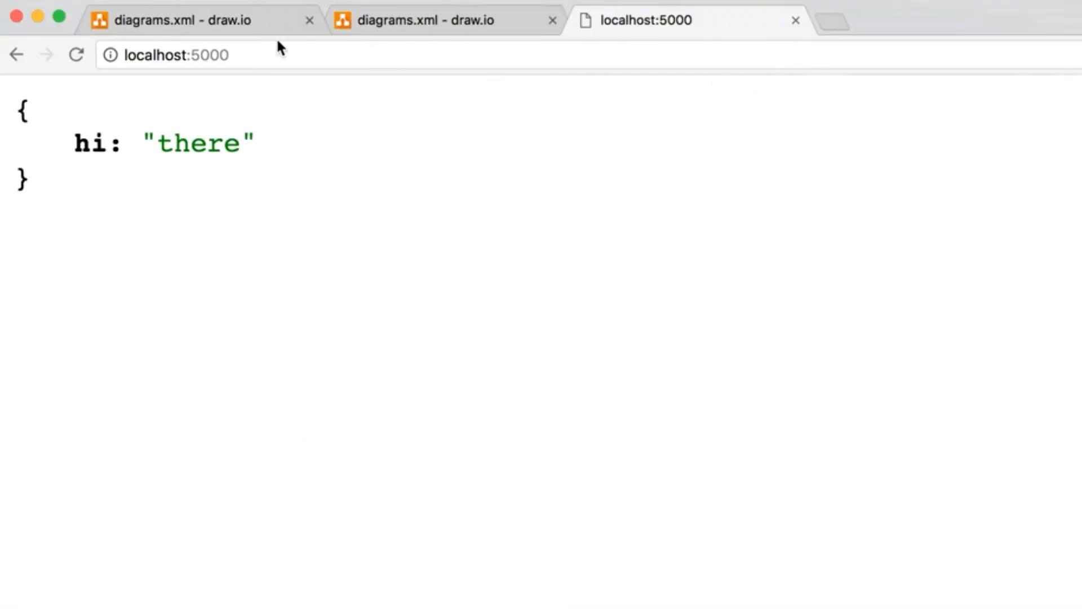
{"action": "left_click", "coordinate": [176, 55]}
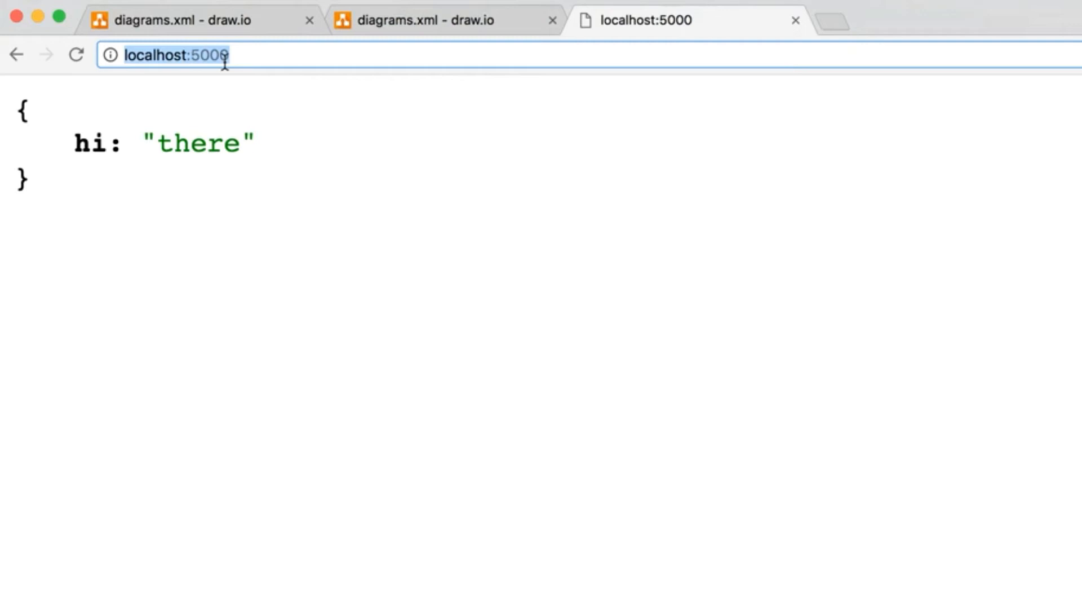
{"action": "type", "text": "/"}
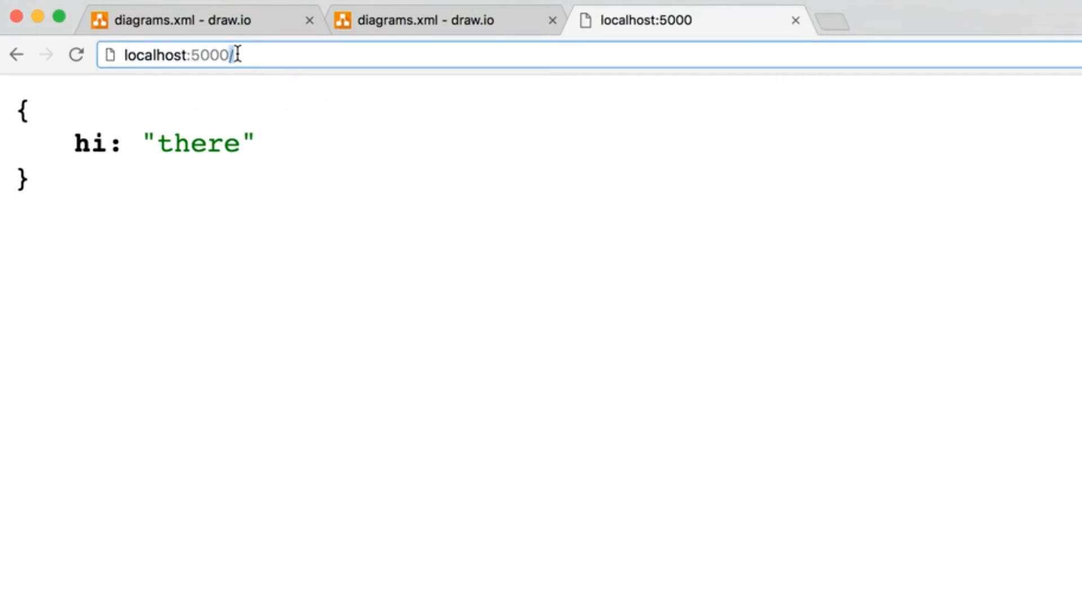
{"action": "mouse_move", "coordinate": [424, 316]}
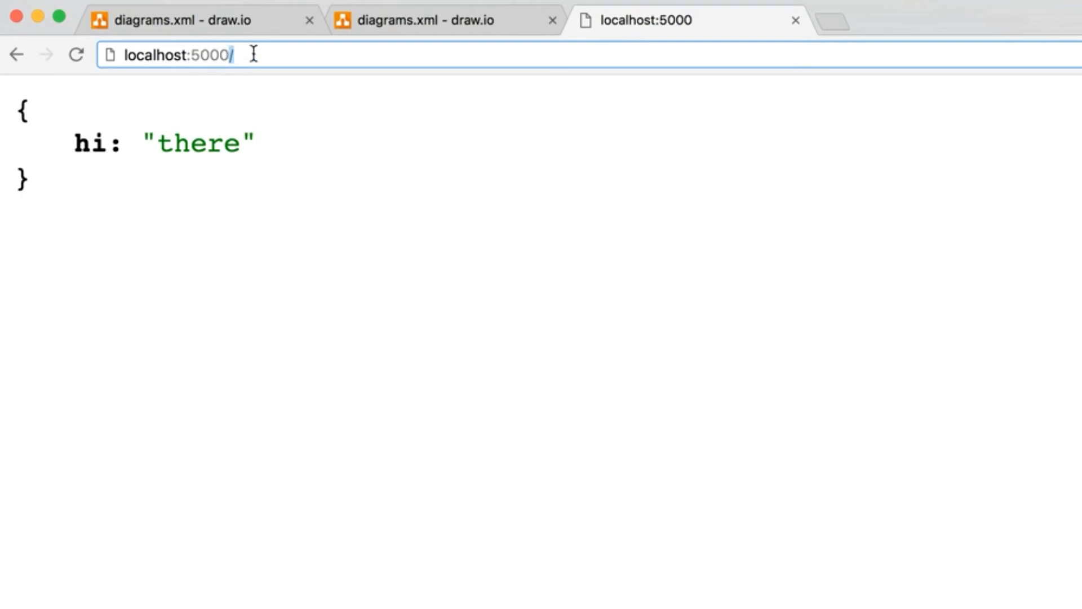
{"action": "mouse_move", "coordinate": [201, 100]}
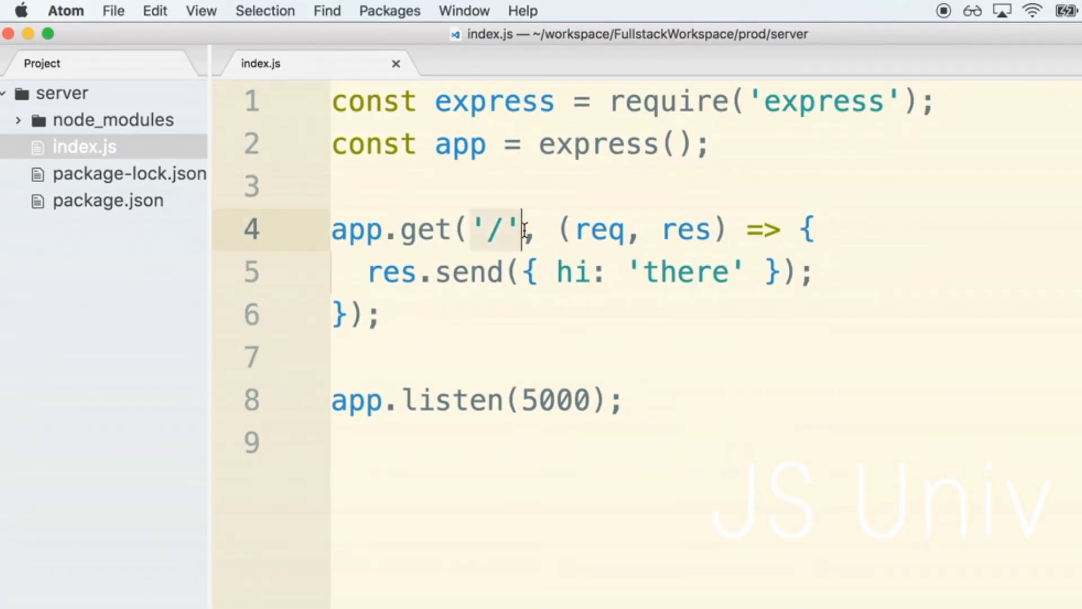
{"action": "left_click", "coordinate": [525, 229]}
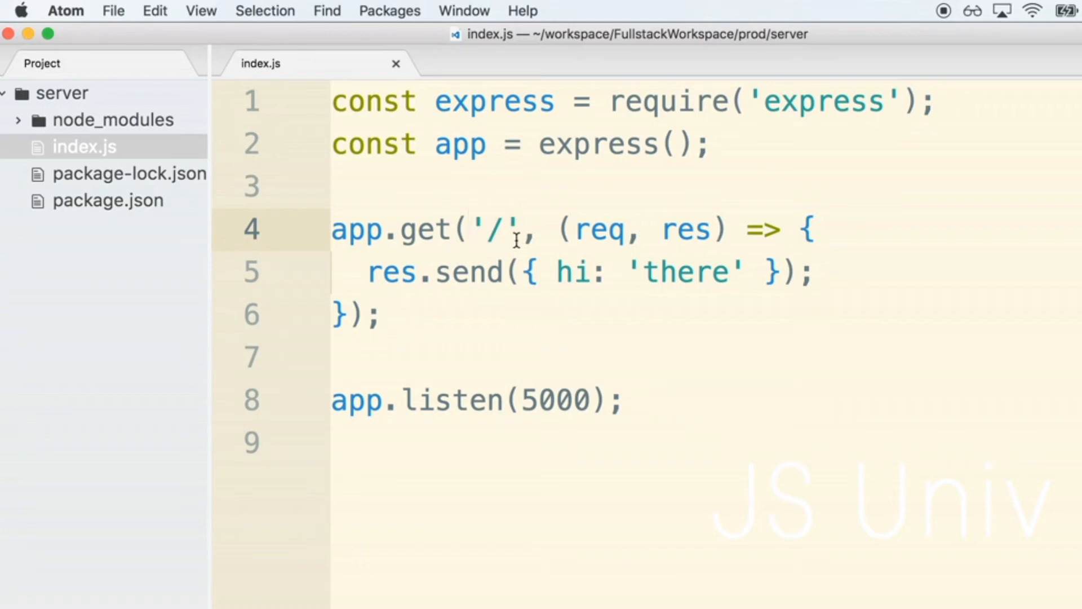
{"action": "left_click", "coordinate": [521, 229]}
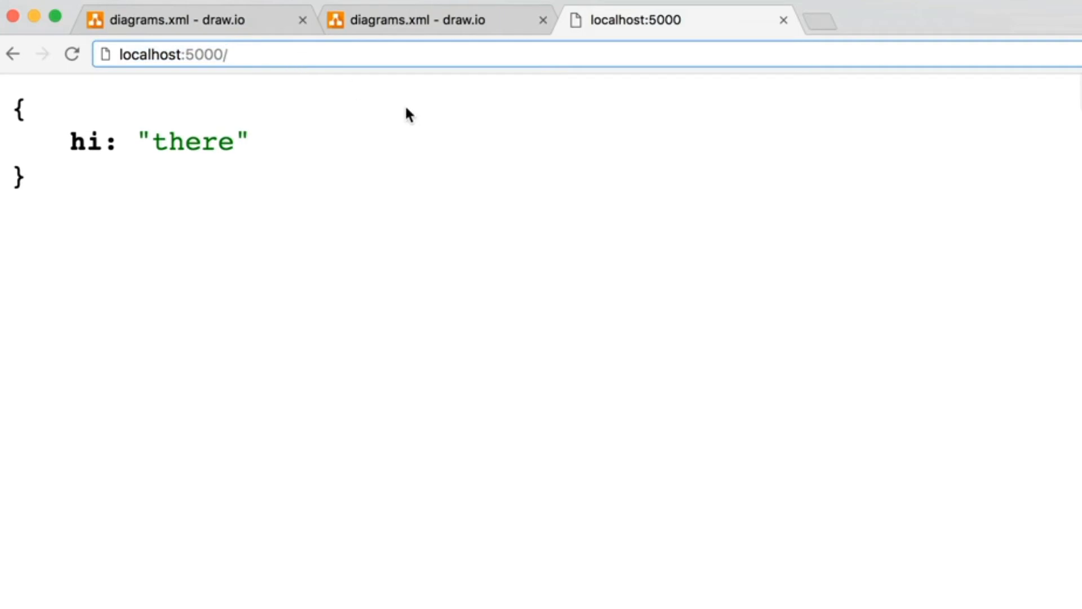
{"action": "type", "text": "/greeting"}
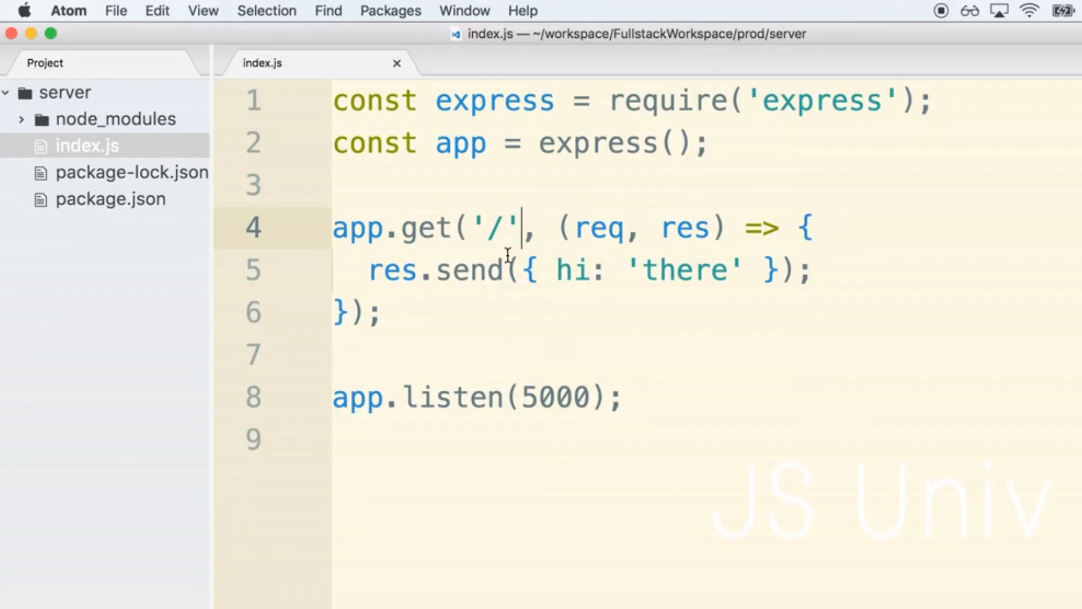
{"action": "type", "text": "gr"}
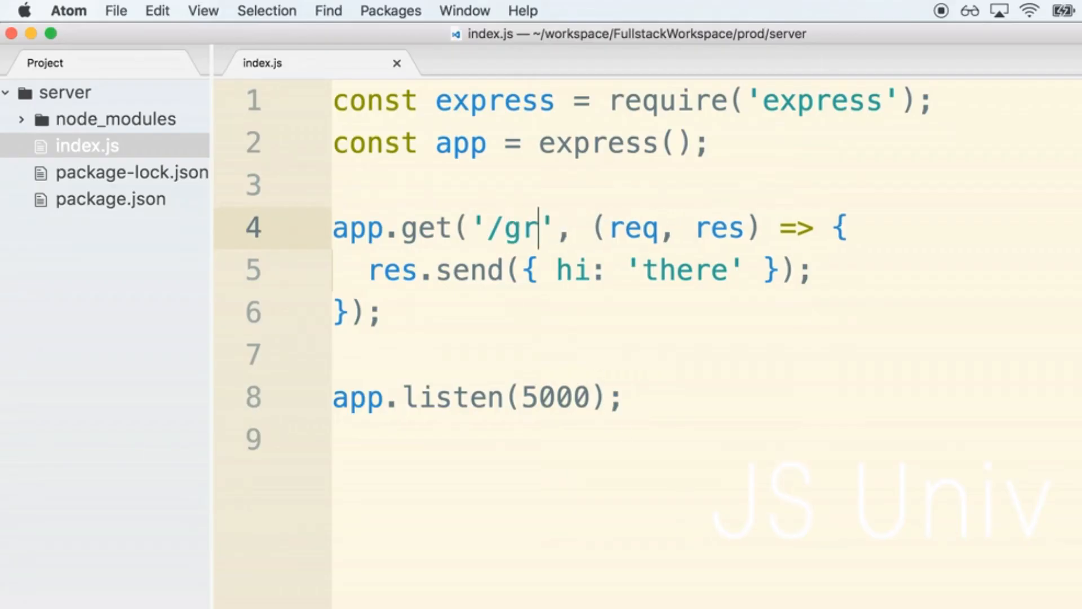
{"action": "type", "text": "eeting"}
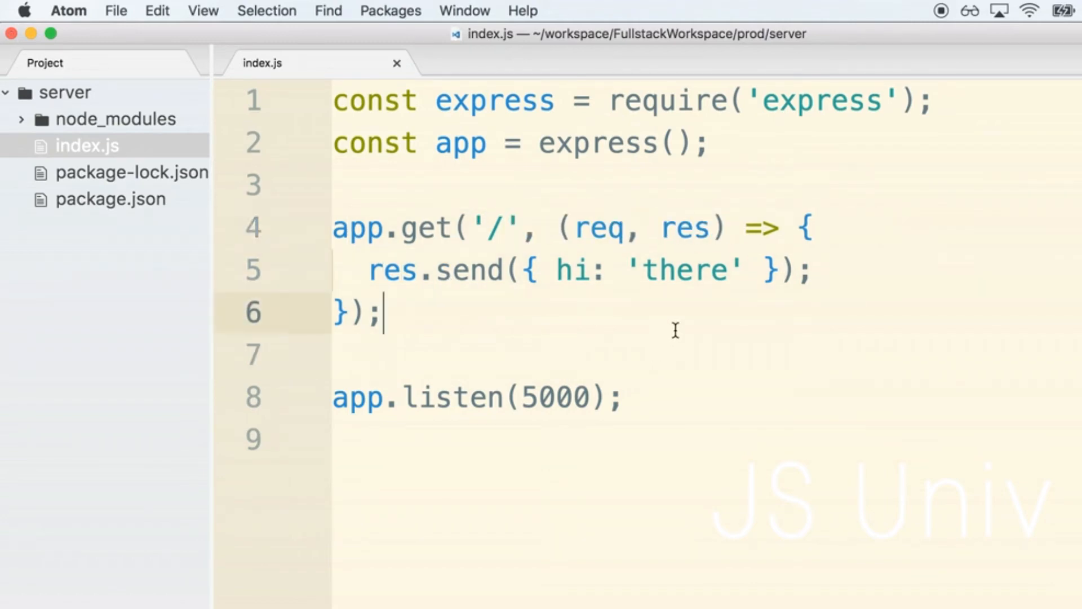
{"action": "mouse_move", "coordinate": [584, 325]}
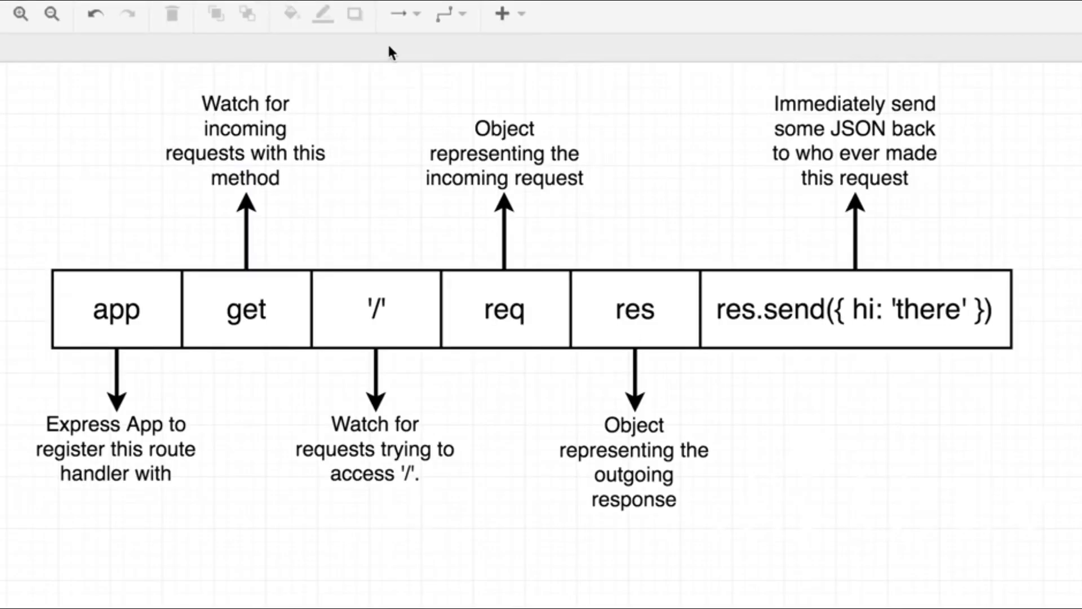
{"action": "left_click", "coordinate": [504, 309]}
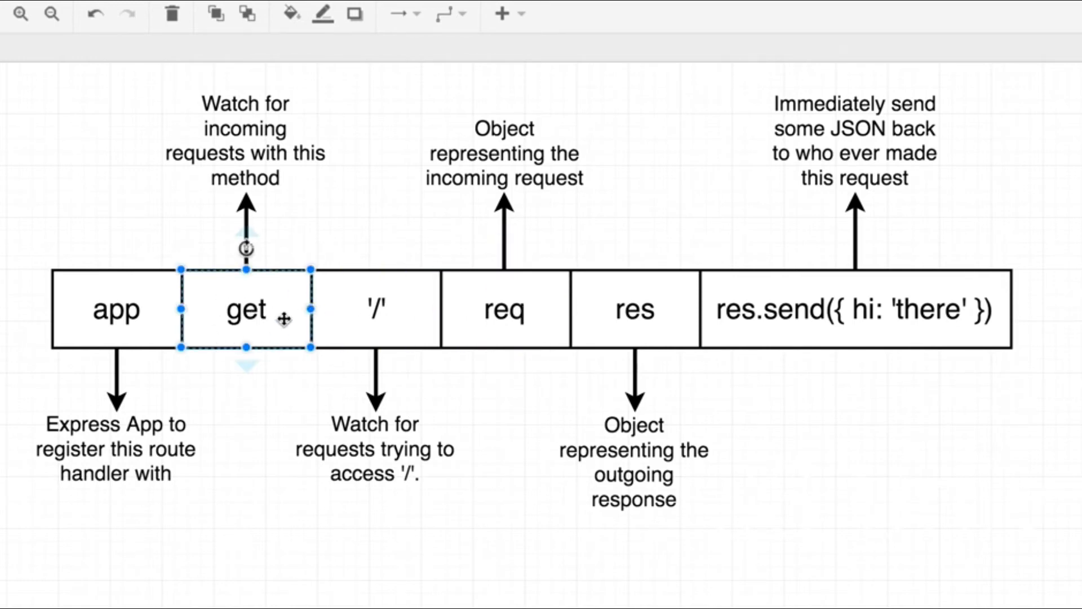
{"action": "left_click", "coordinate": [504, 309]}
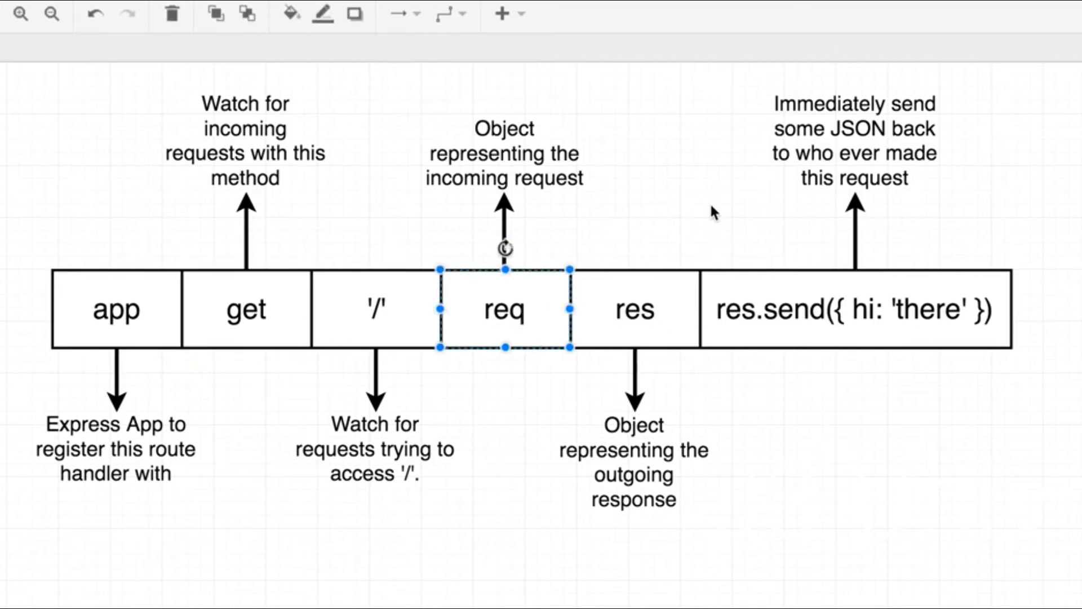
{"action": "mouse_move", "coordinate": [737, 197]}
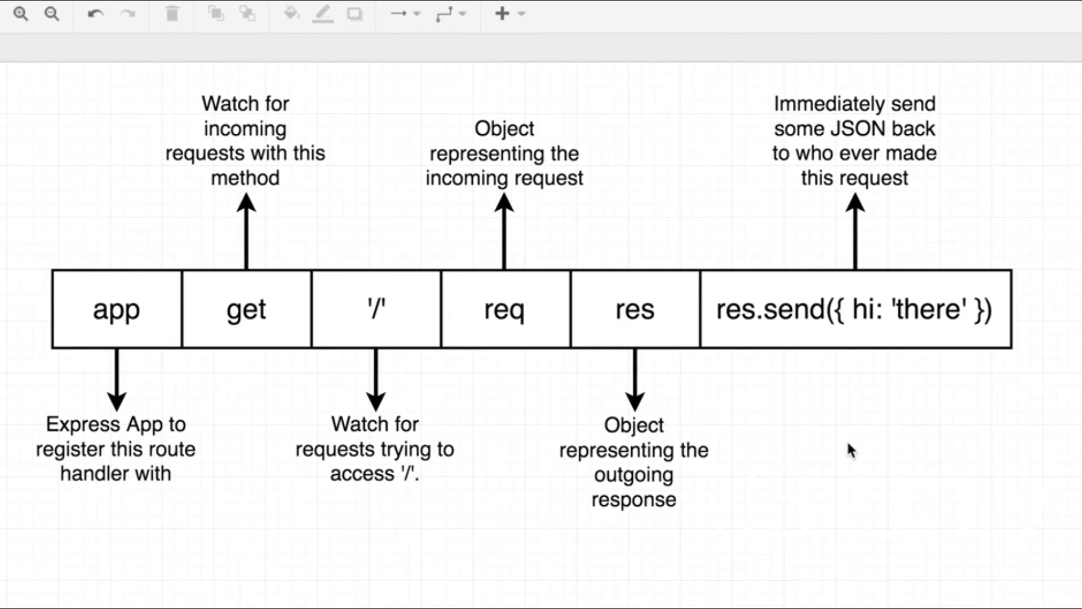
{"action": "left_click", "coordinate": [854, 309]}
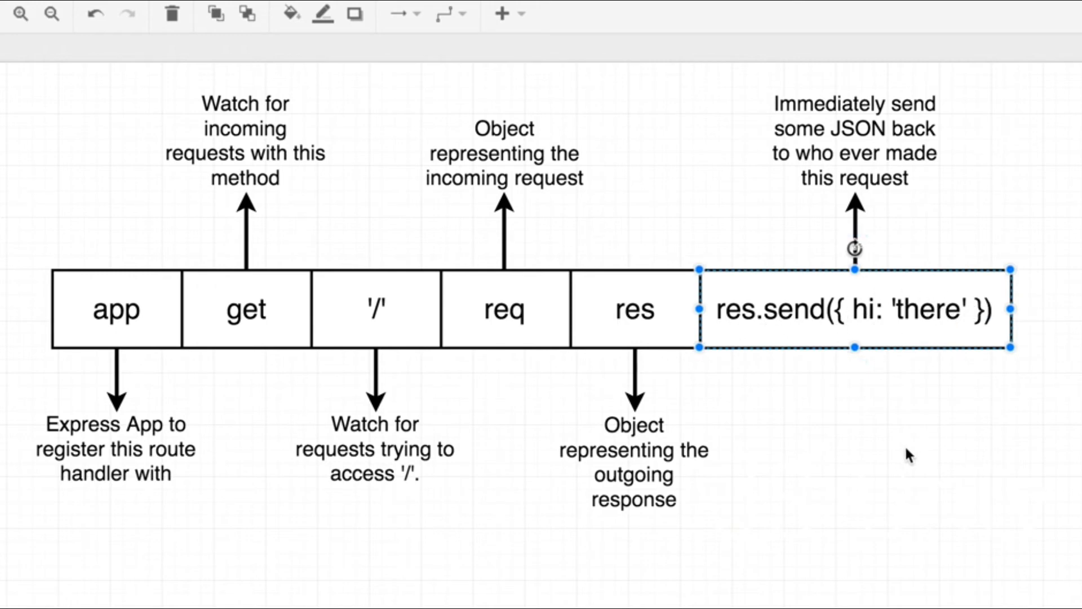
{"action": "left_click", "coordinate": [963, 475]}
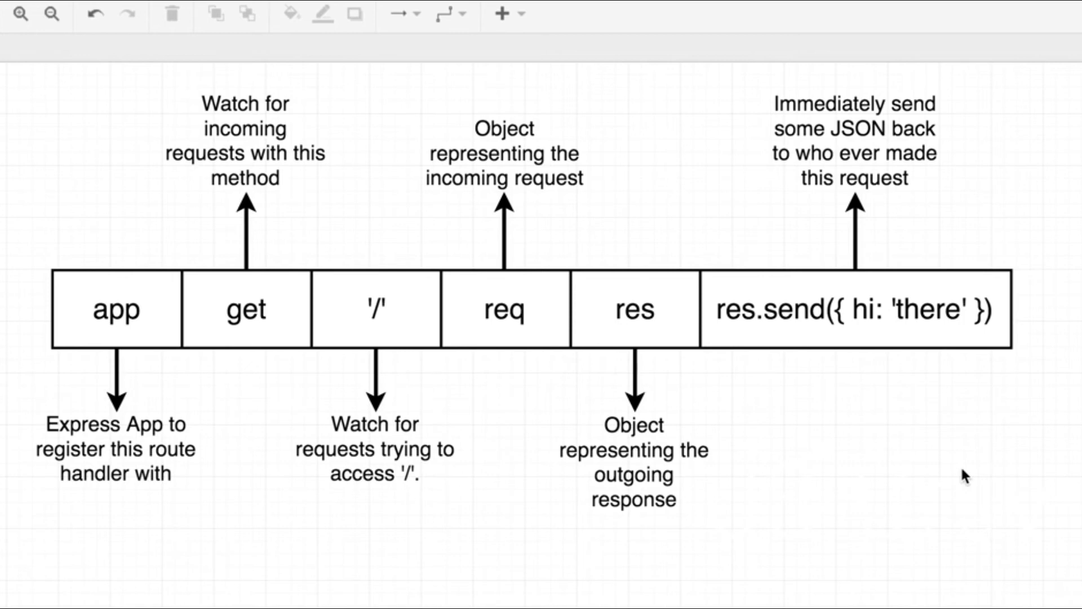
{"action": "mouse_move", "coordinate": [874, 339]}
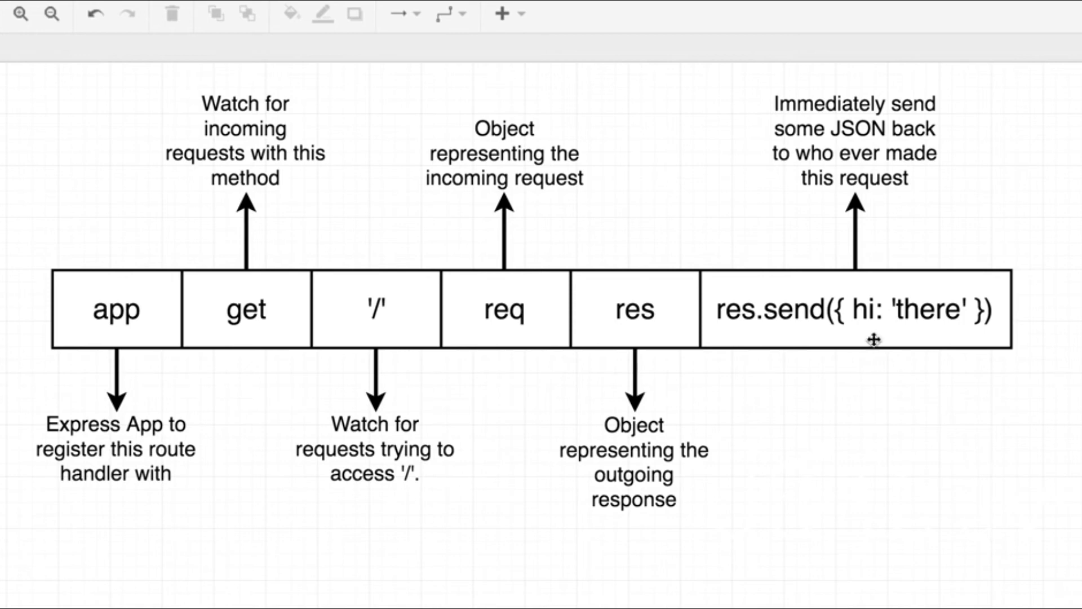
{"action": "left_click", "coordinate": [855, 310]}
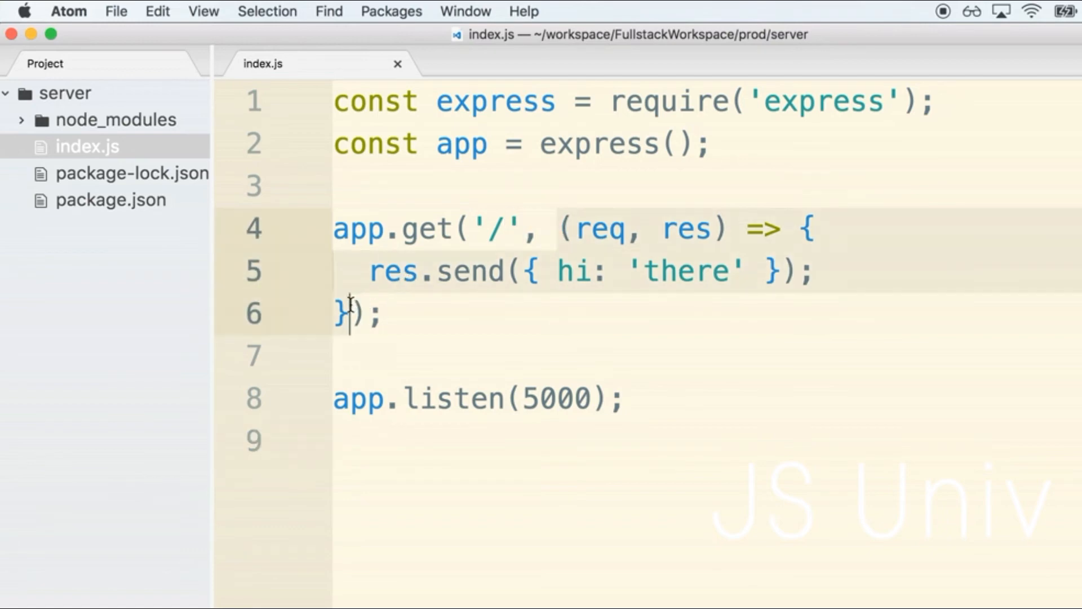
{"action": "mouse_move", "coordinate": [631, 252]}
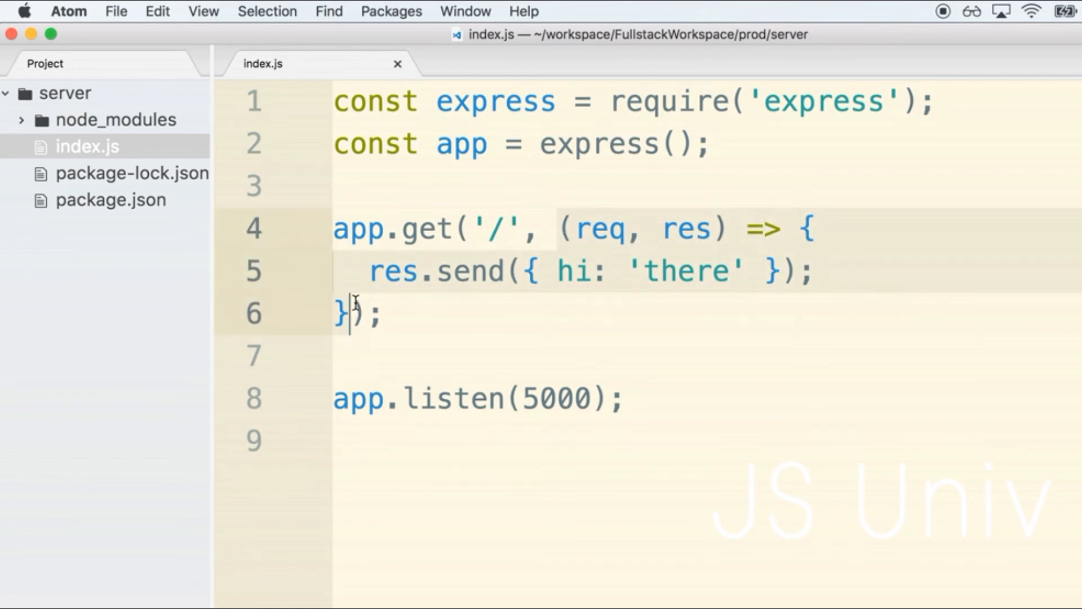
{"action": "mouse_move", "coordinate": [510, 335]}
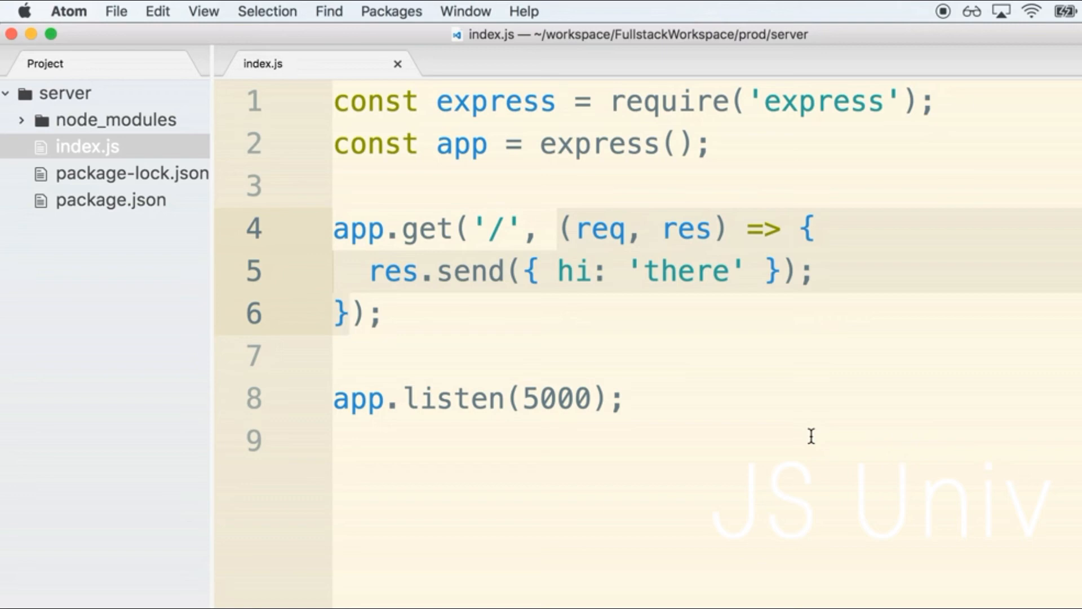
{"action": "left_click", "coordinate": [349, 313]}
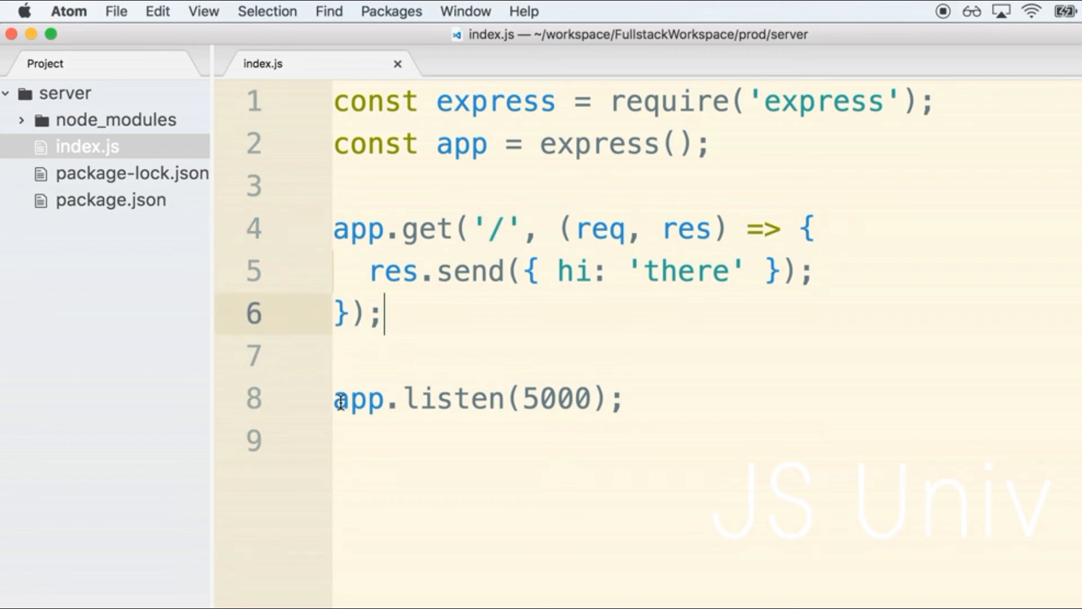
{"action": "left_click", "coordinate": [407, 398]}
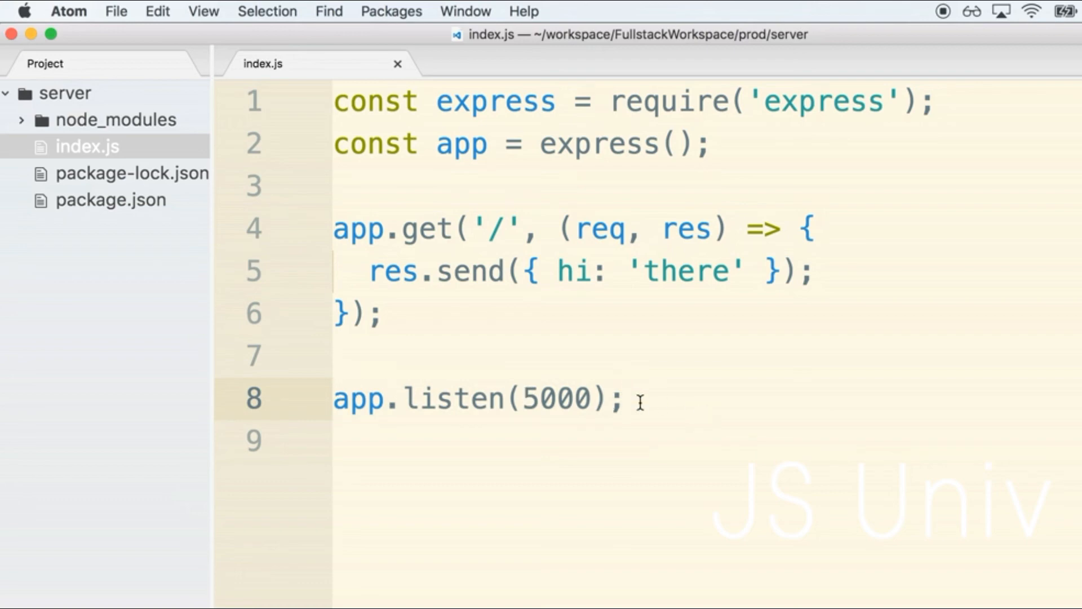
{"action": "left_click", "coordinate": [624, 399]}
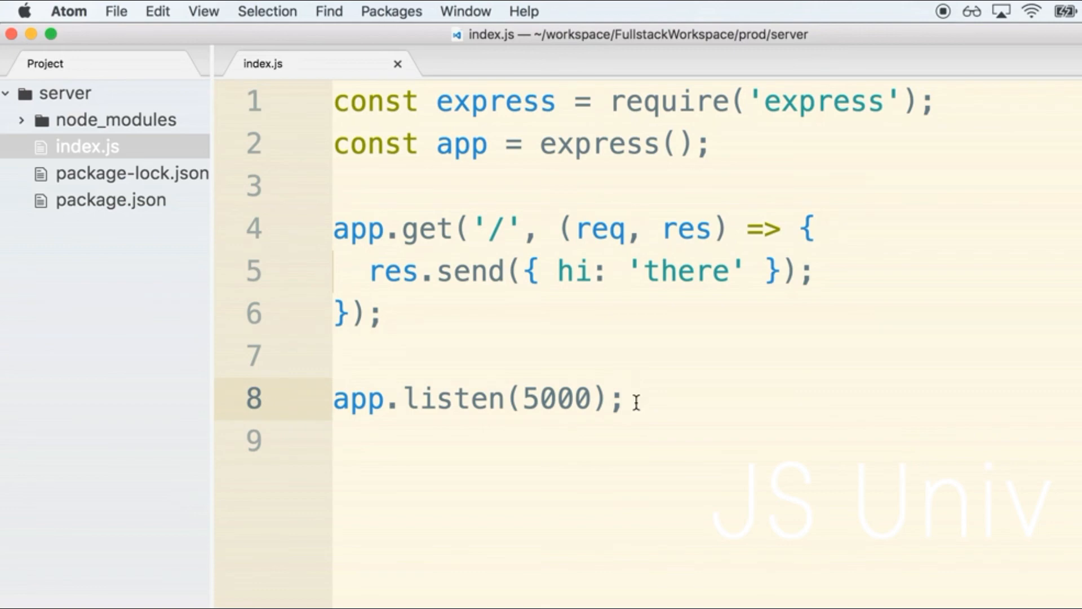
{"action": "double_click", "coordinate": [563, 398]}
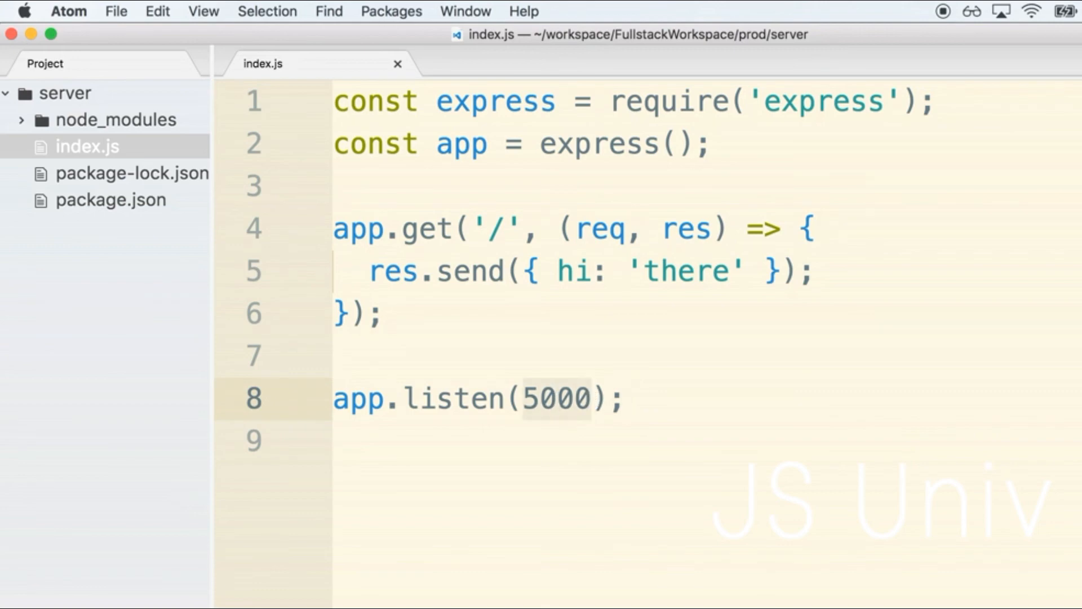
{"action": "left_click", "coordinate": [431, 398]}
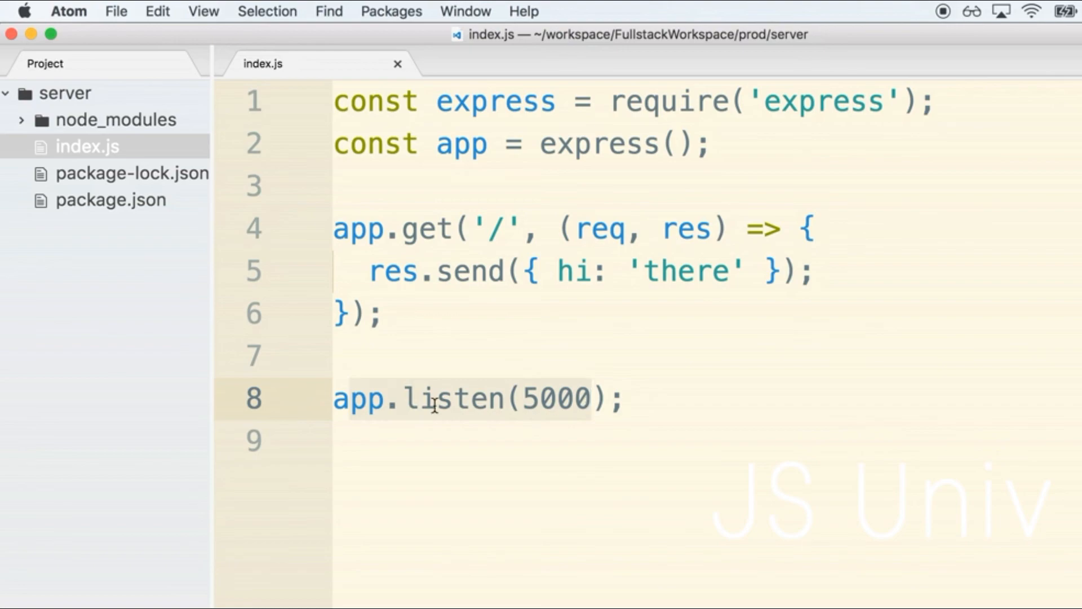
{"action": "double_click", "coordinate": [456, 398]}
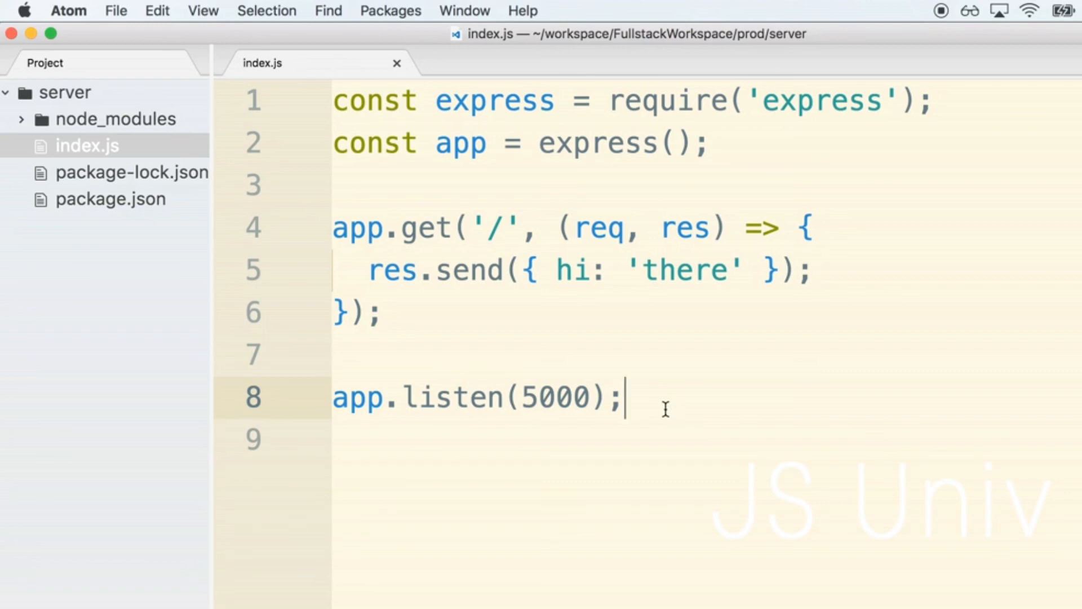
{"action": "mouse_move", "coordinate": [729, 443]}
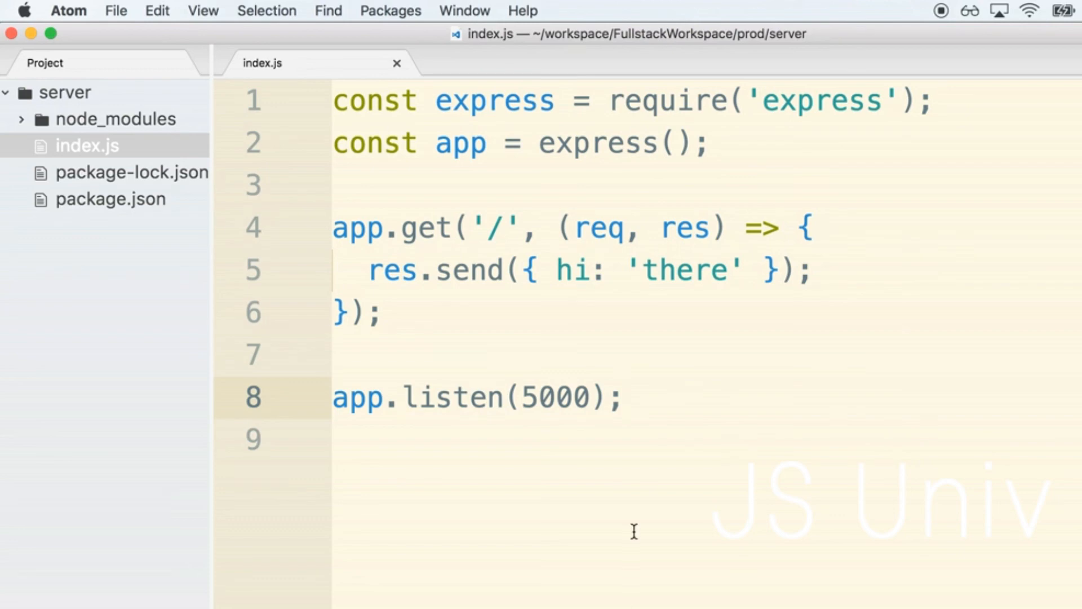
{"action": "left_click", "coordinate": [625, 397]}
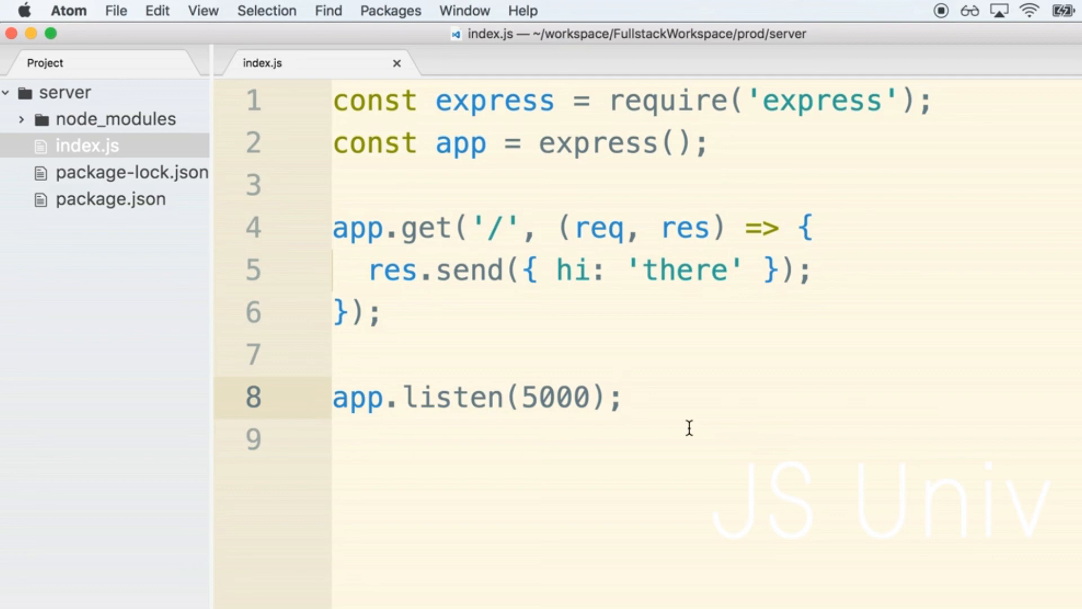
{"action": "left_click", "coordinate": [624, 397]}
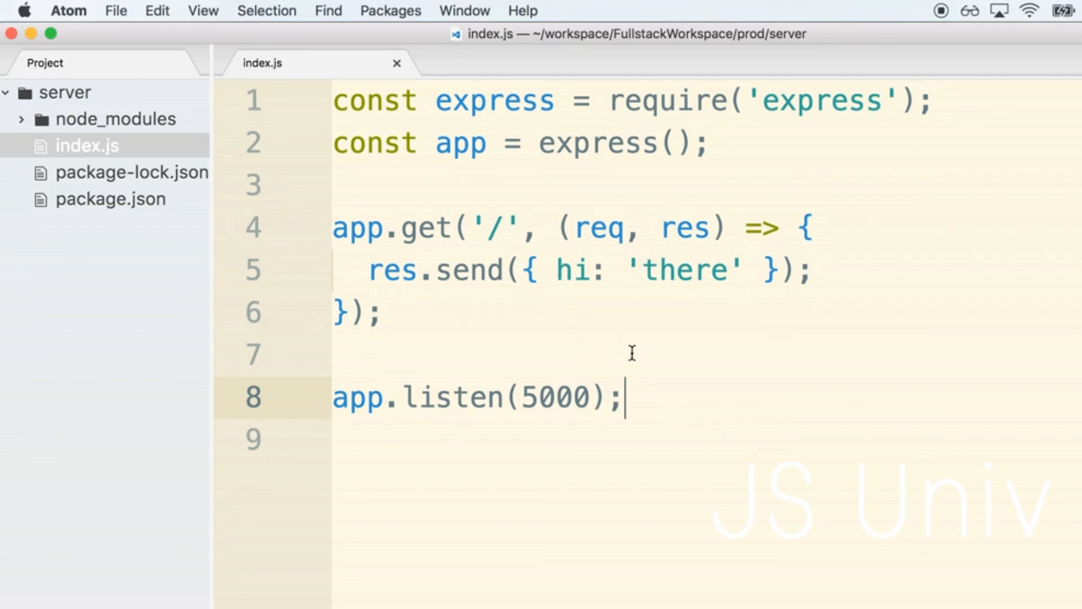
{"action": "mouse_move", "coordinate": [683, 388]}
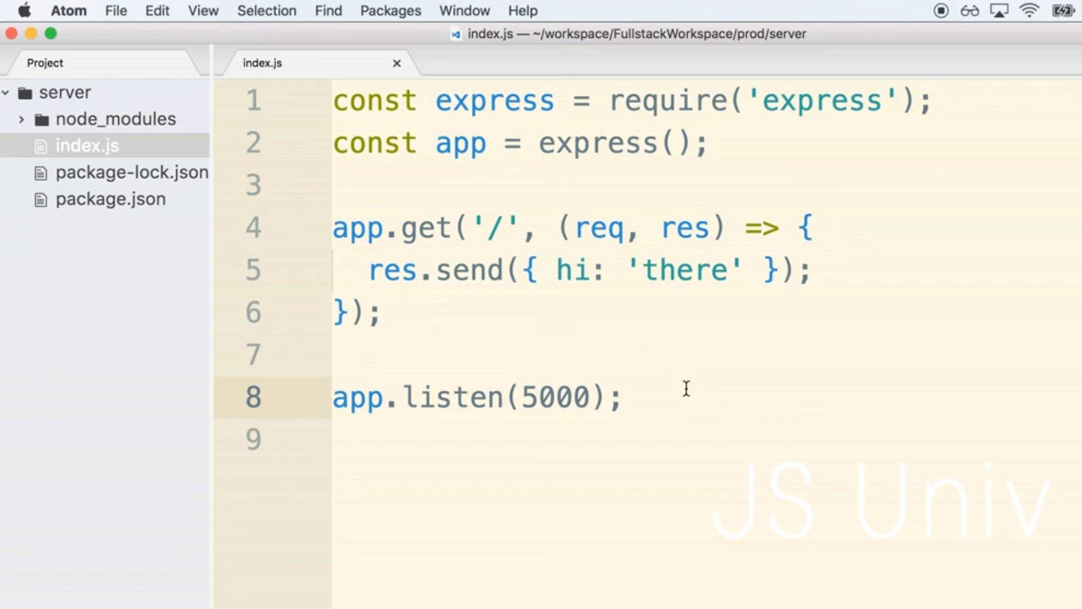
{"action": "left_click", "coordinate": [624, 397]}
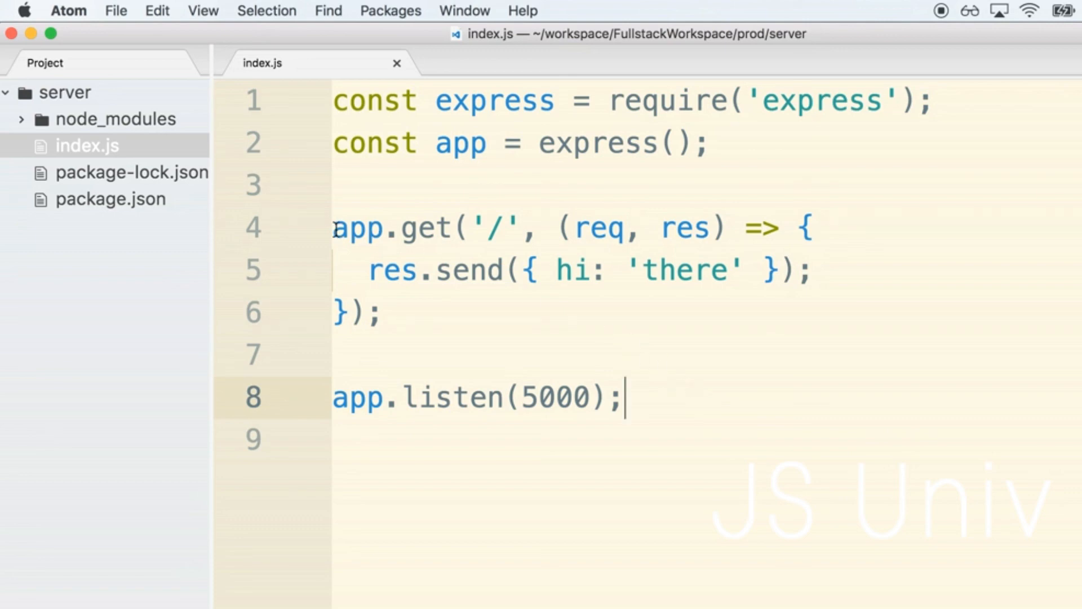
{"action": "scroll", "scroll_direction": "down", "scroll_amount": 3}
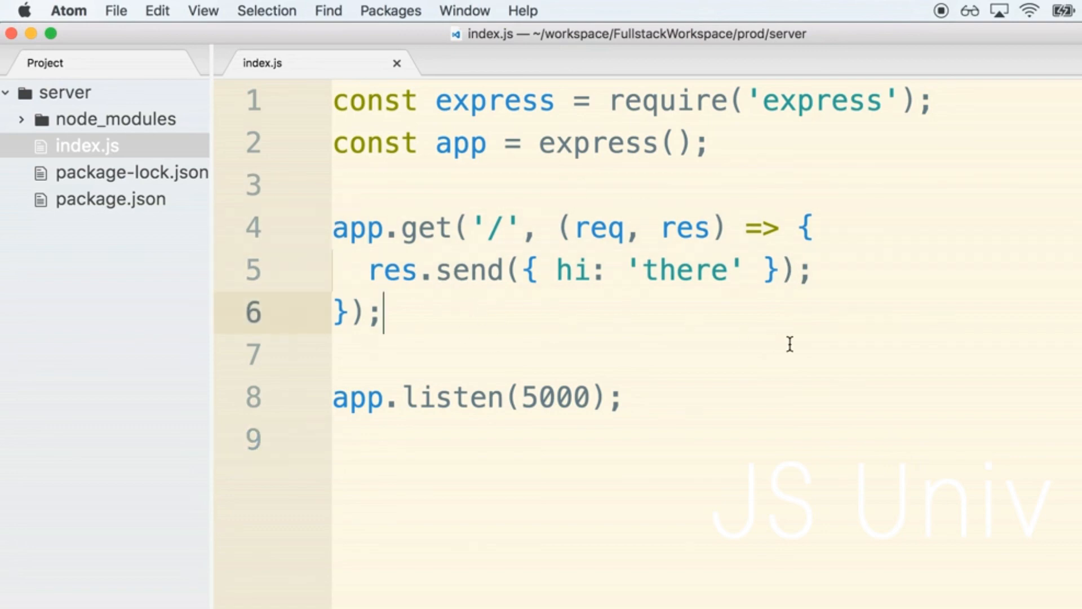
{"action": "mouse_move", "coordinate": [920, 393]}
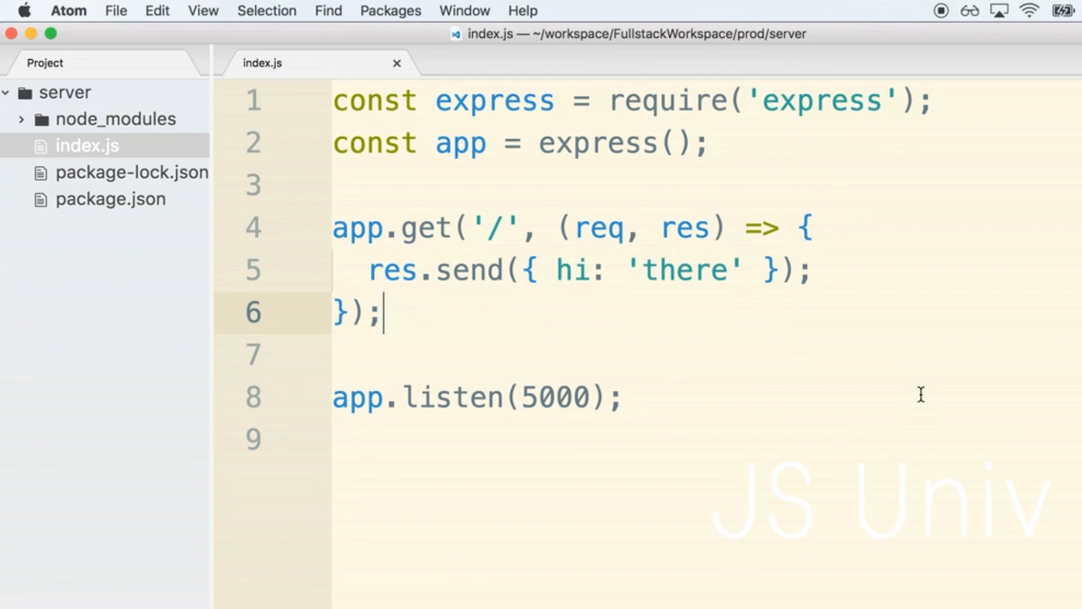
{"action": "mouse_move", "coordinate": [775, 324]}
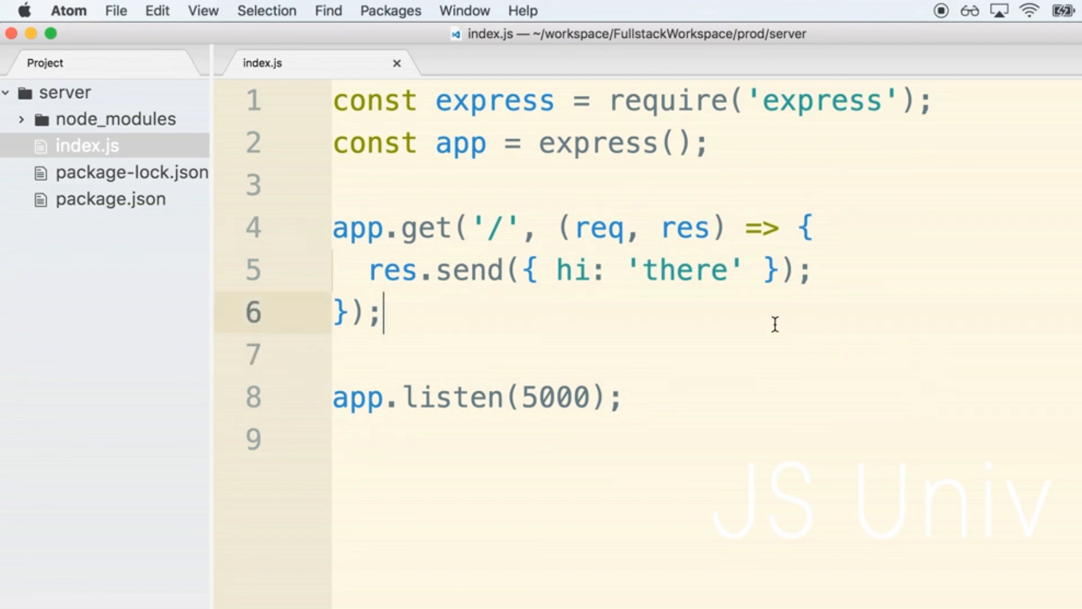
{"action": "mouse_move", "coordinate": [893, 386]}
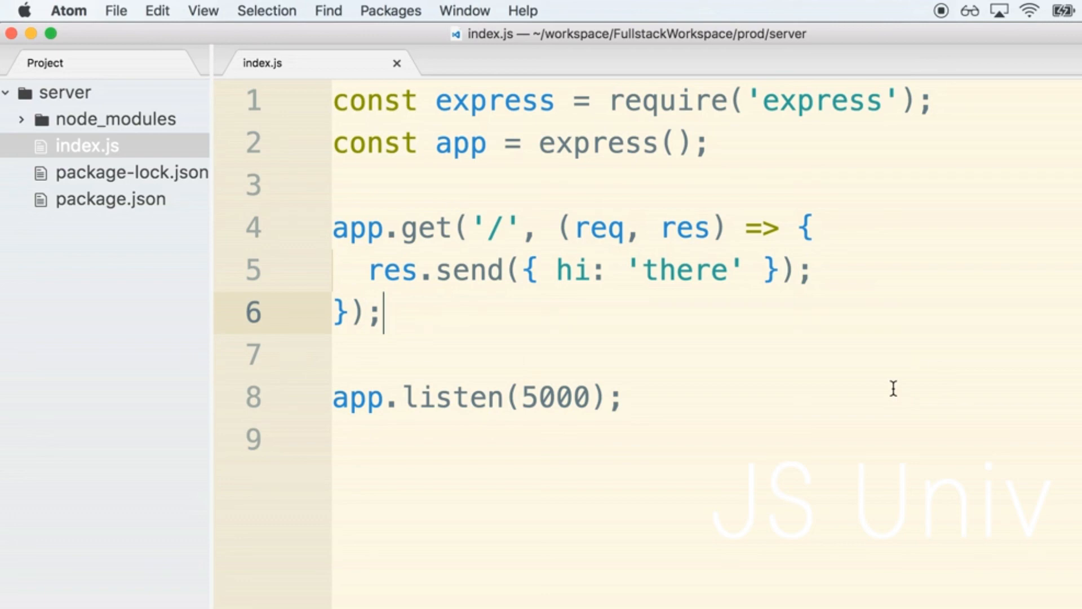